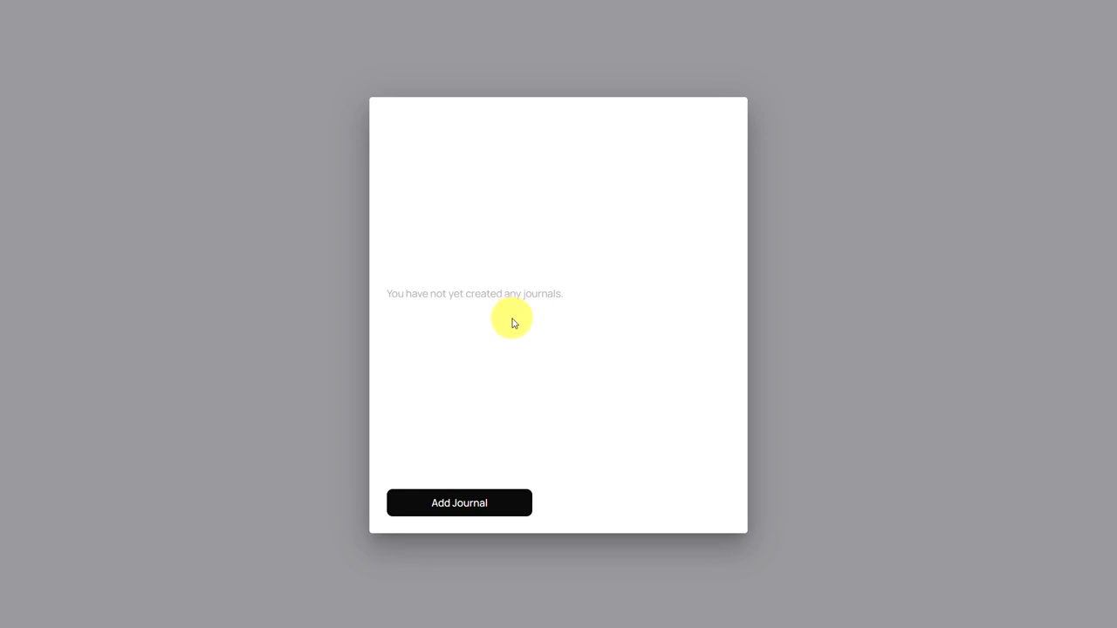
- Open the empty Create a Journal form with the Add Journal button
left_click(459, 503)
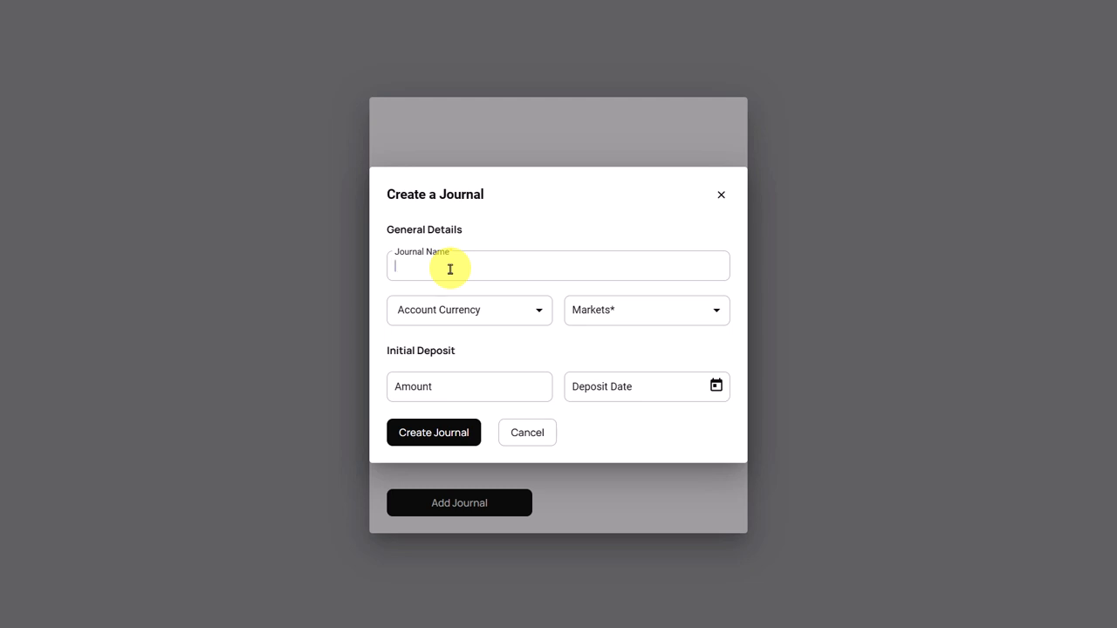
- Name the journal 'First Journal' and set its account currency to Euro
type("First Journal")
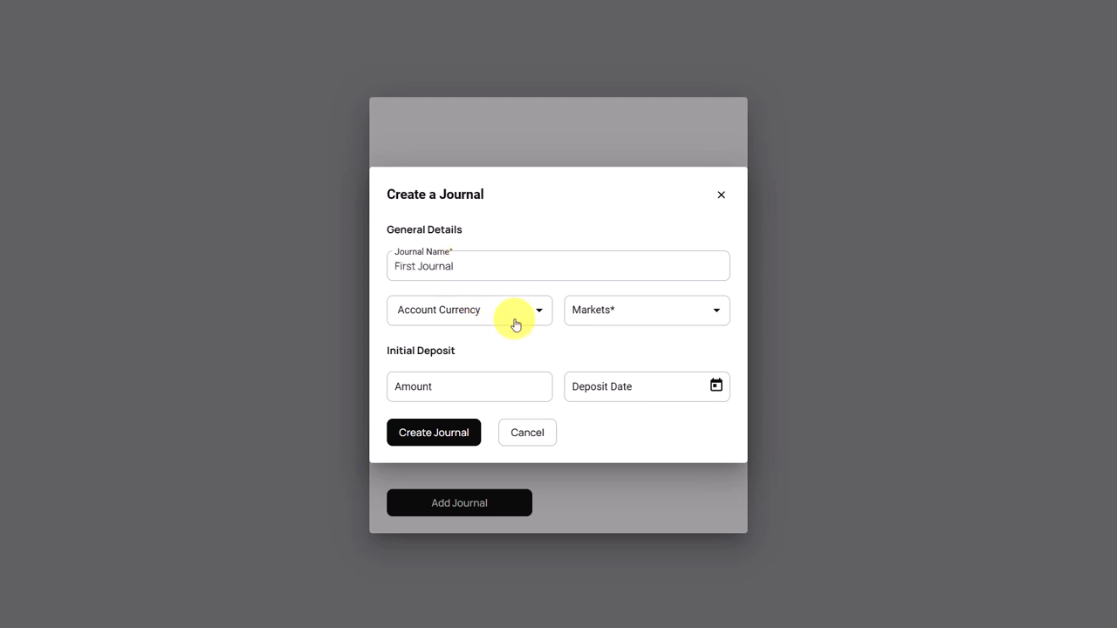
mouse_move(508, 322)
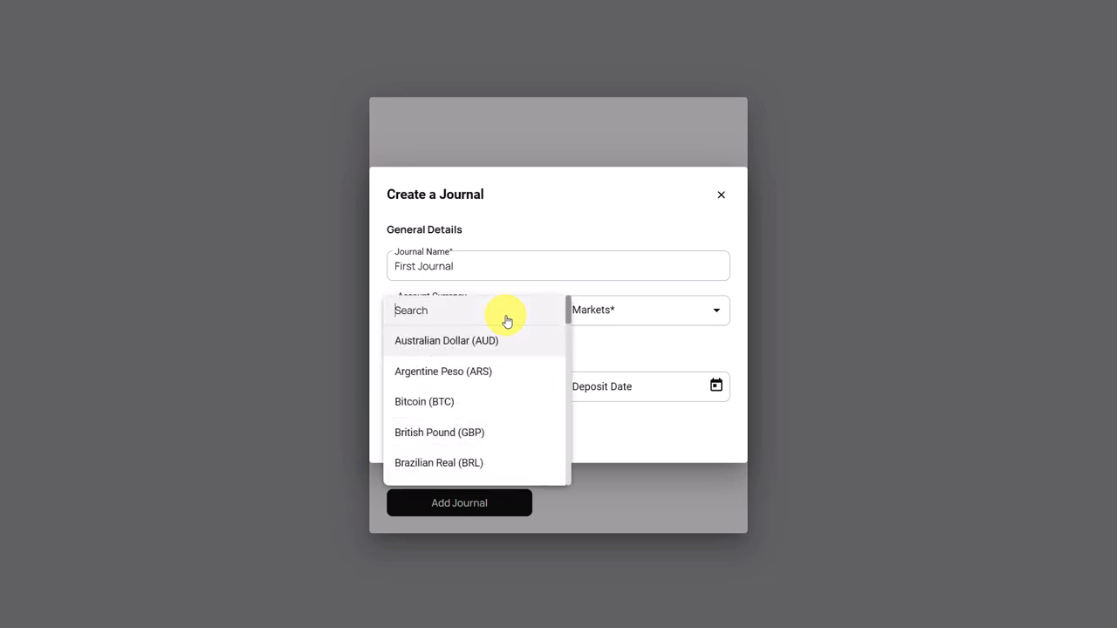
scroll("down", 3)
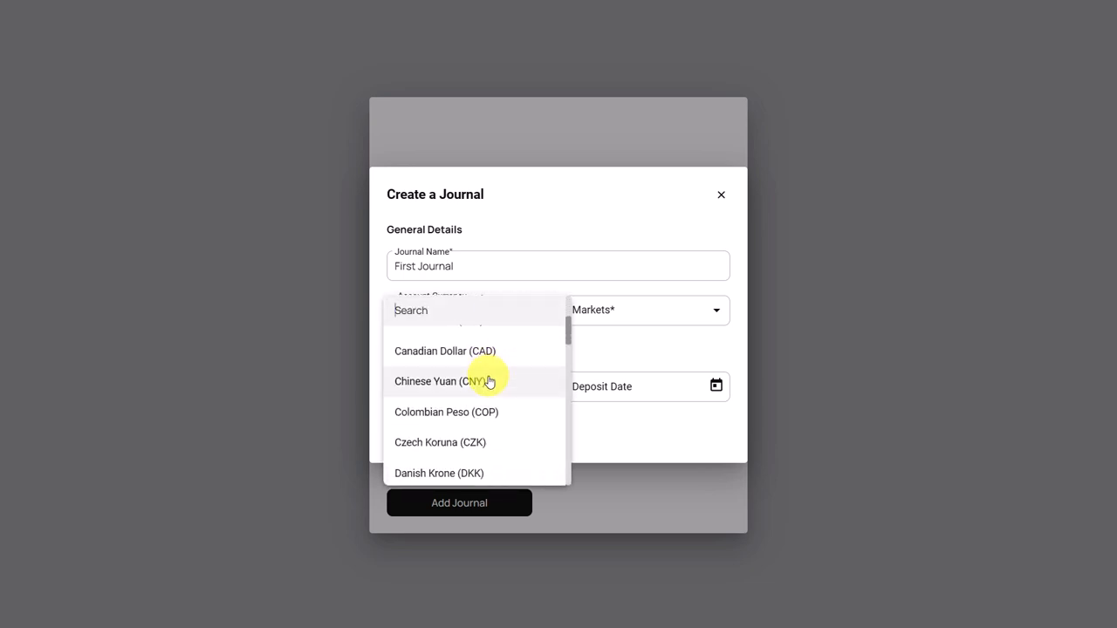
type("eur")
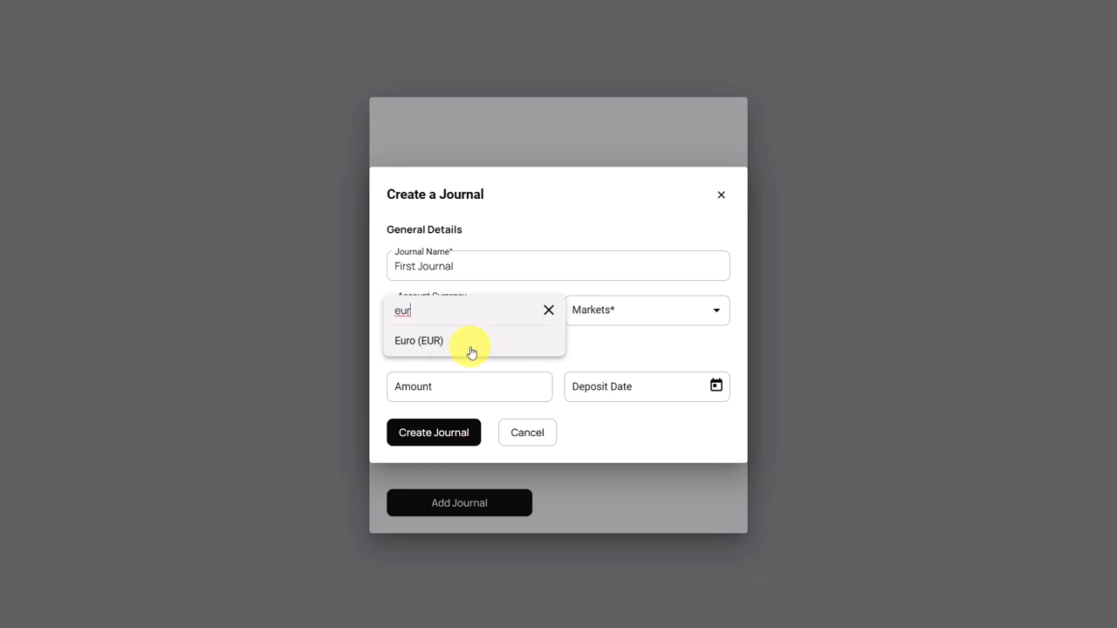
left_click(418, 340)
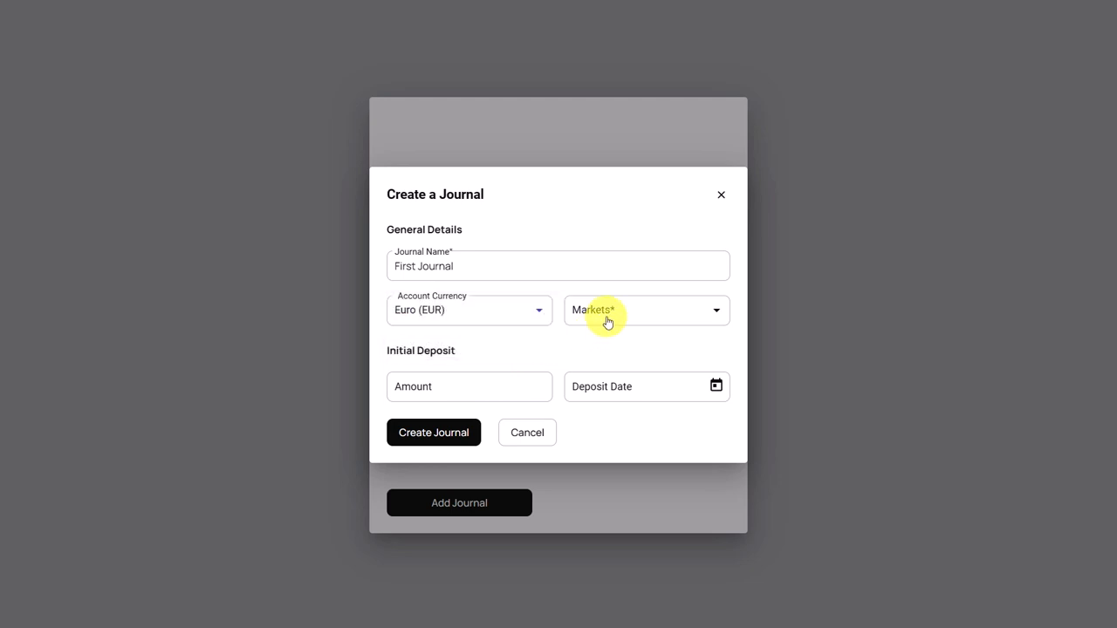
- Add Forex and Stocks (2 decimals) markets and enter a 1000 initial deposit with its date
left_click(646, 310)
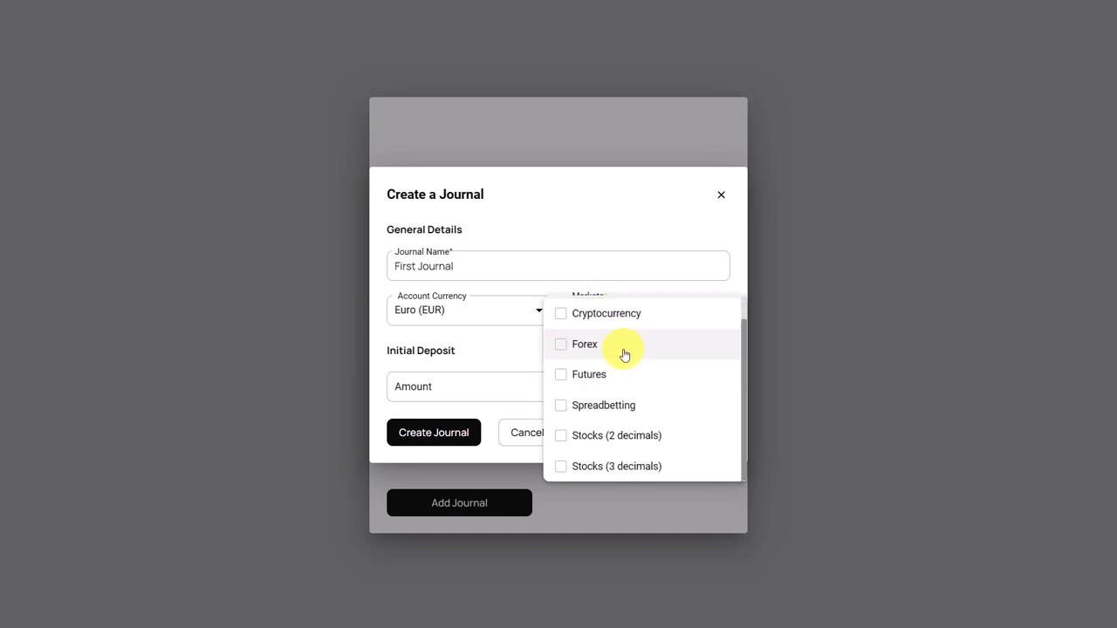
left_click(561, 344)
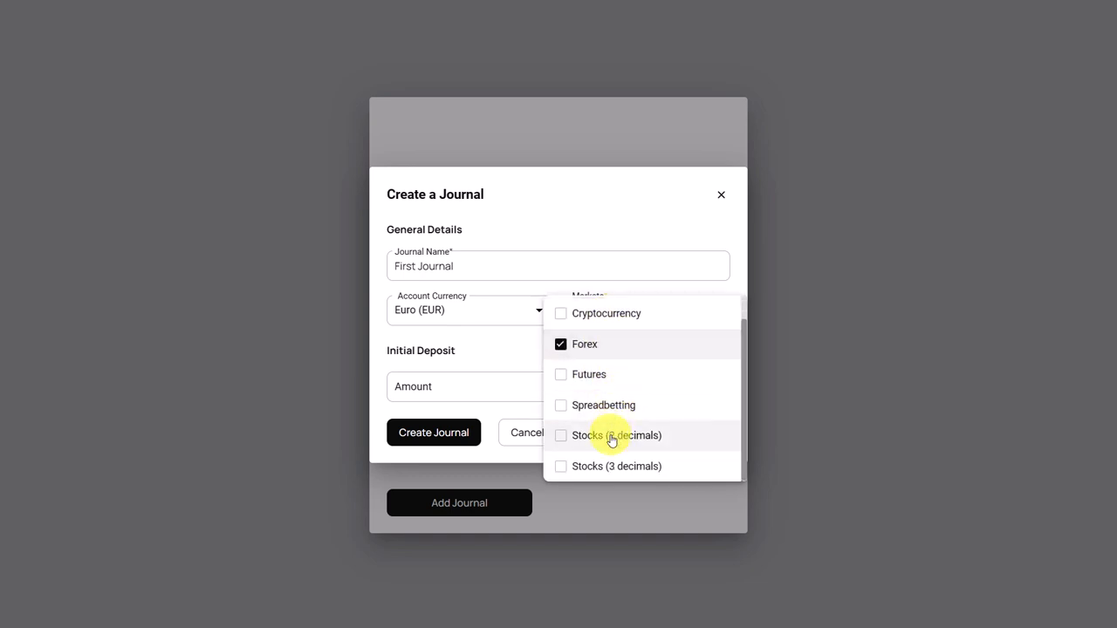
left_click(560, 435)
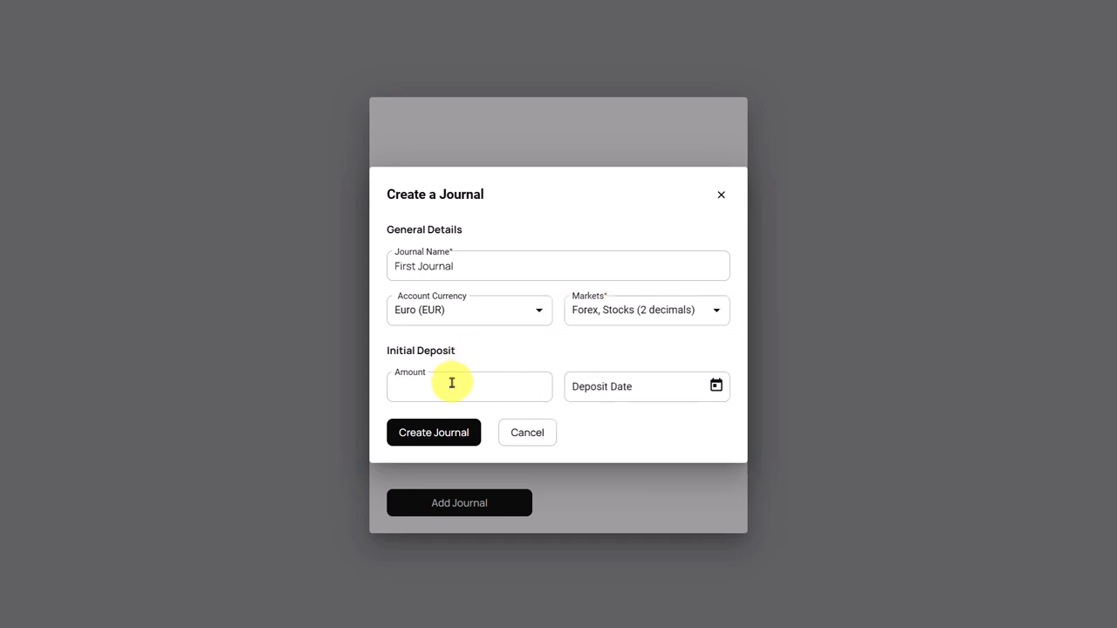
type("1000")
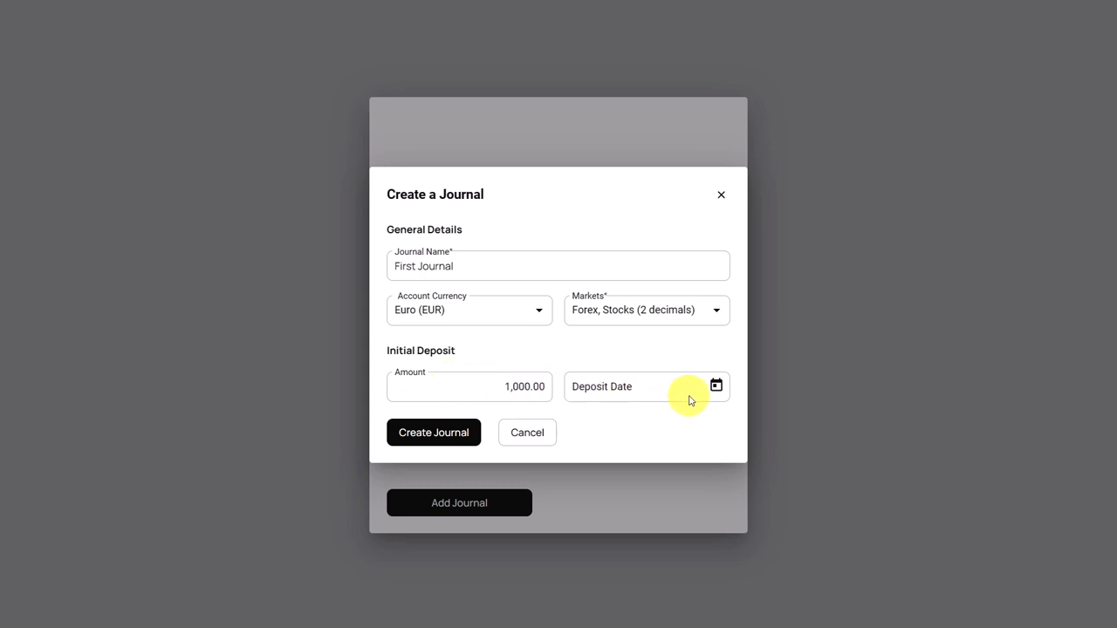
left_click(715, 386)
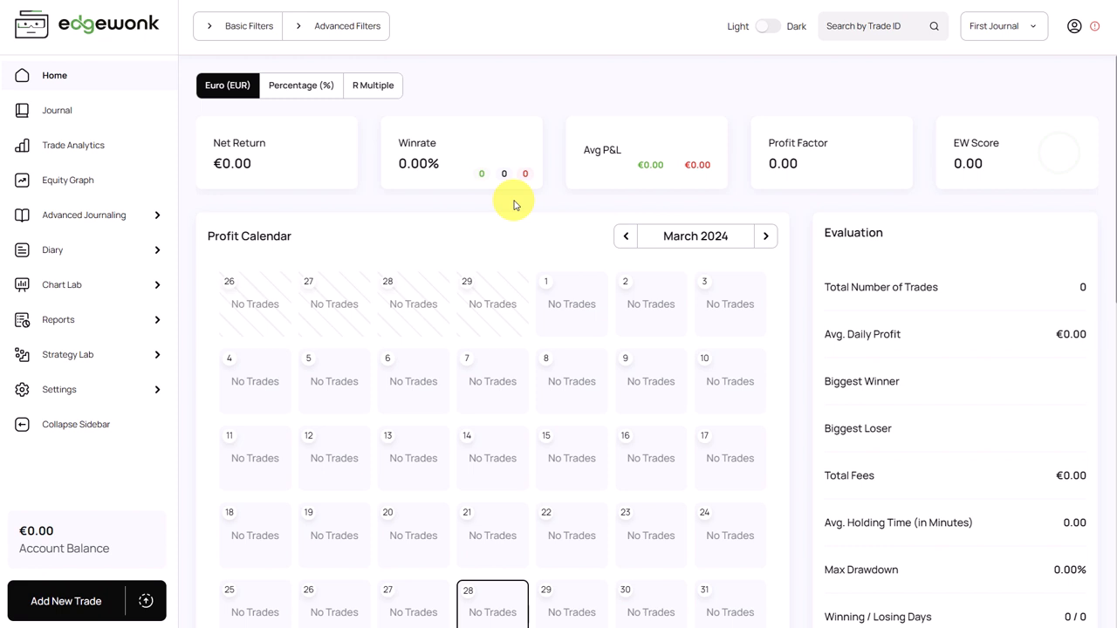
mouse_move(376, 203)
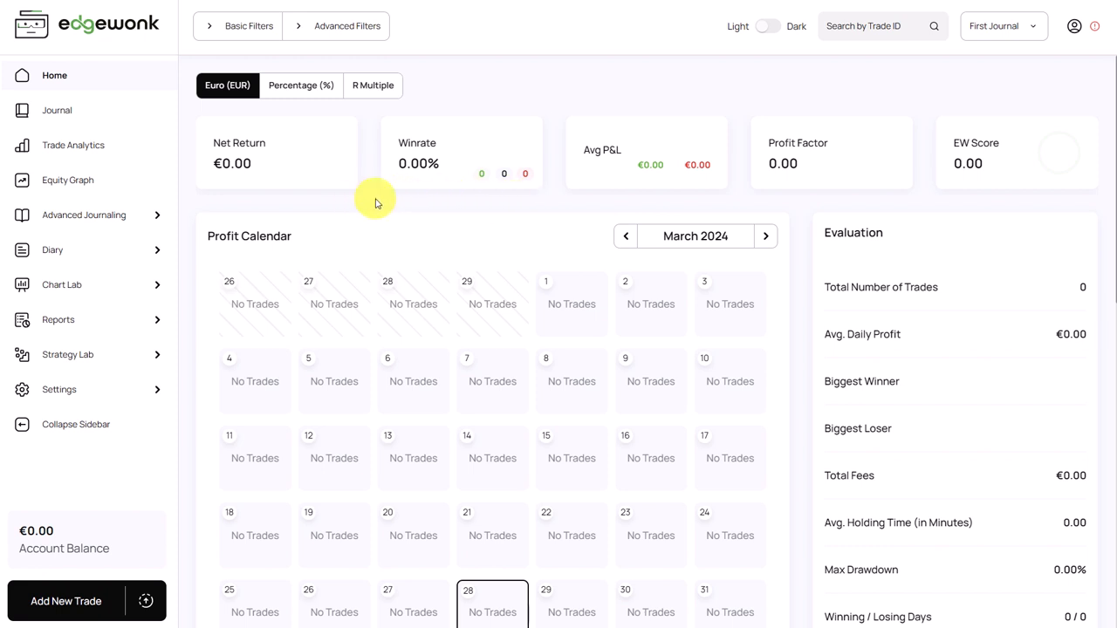
mouse_move(168, 443)
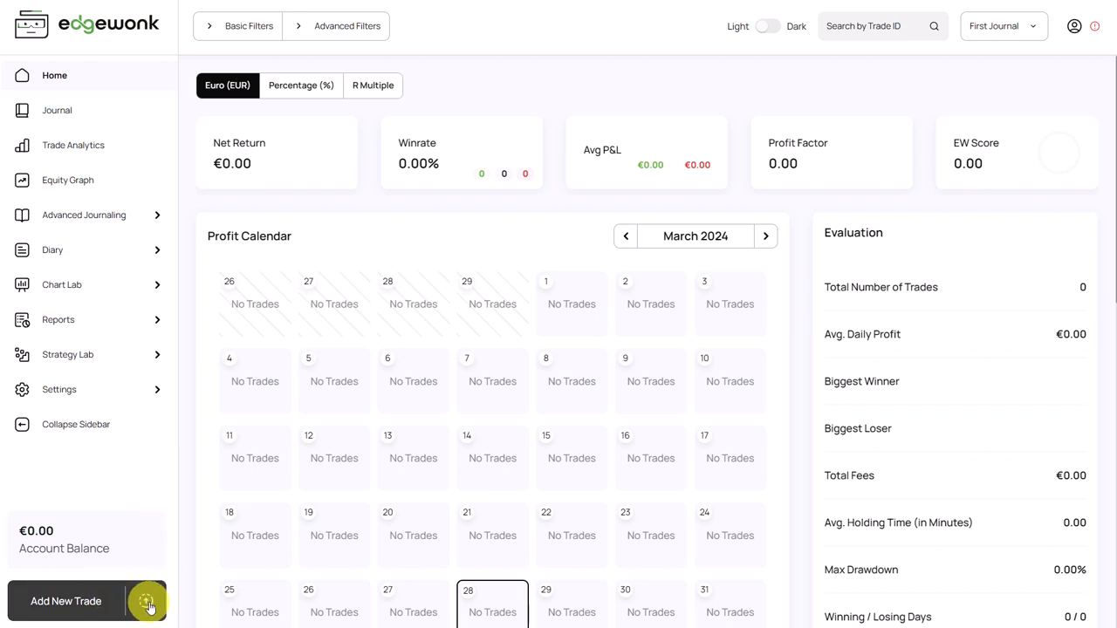
- In the Import Trades panel, search 'me' under Importer Type and select Metatrader 4
left_click(147, 601)
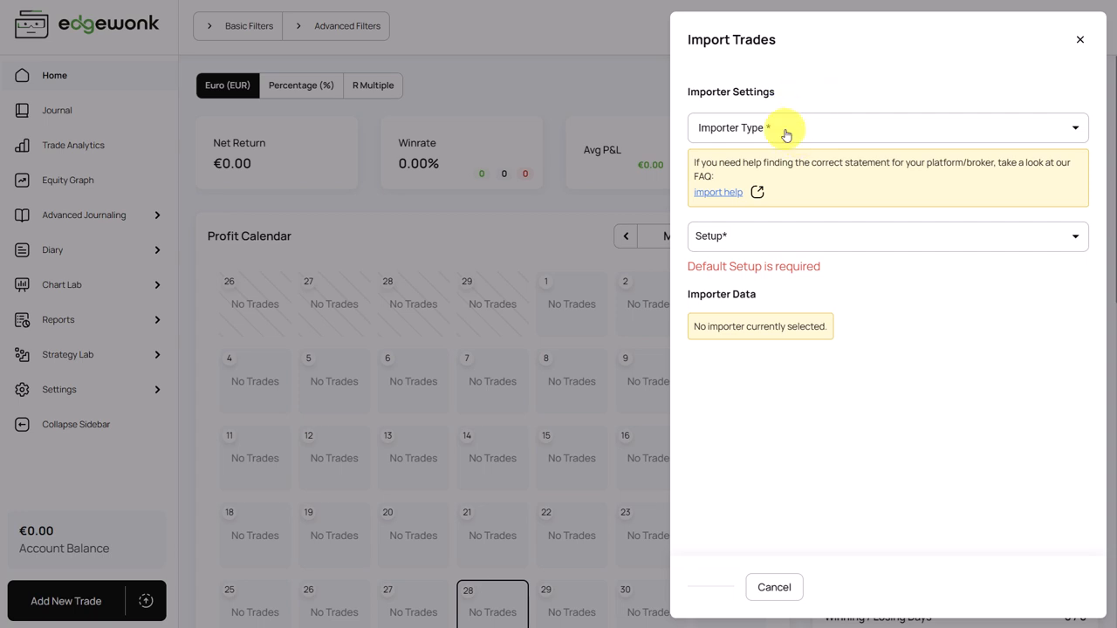
mouse_move(804, 139)
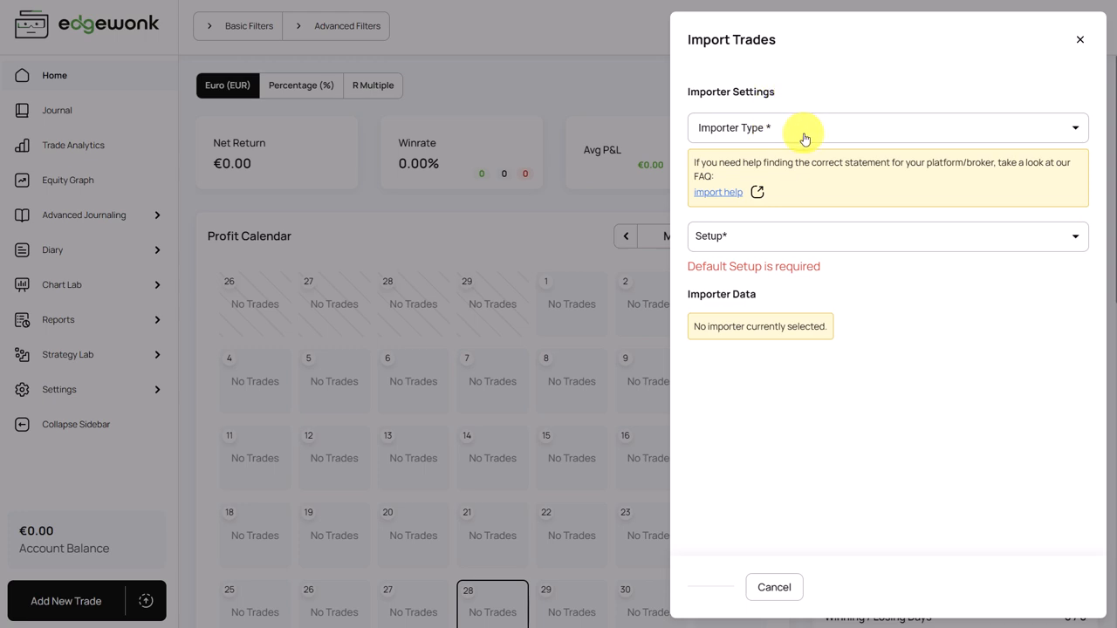
left_click(888, 128)
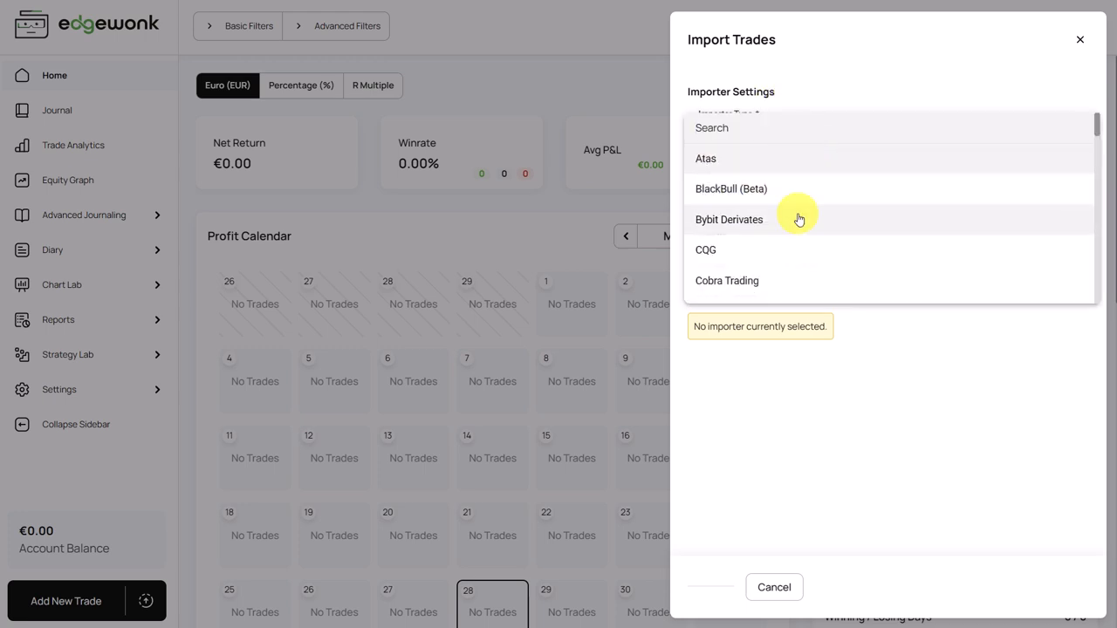
scroll("down", 3)
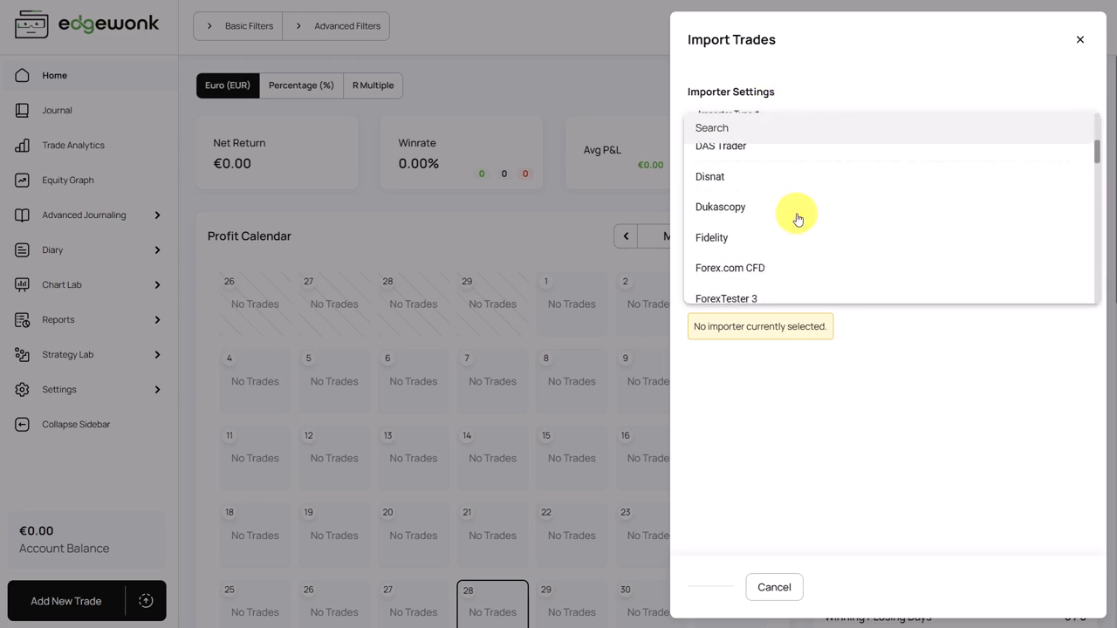
scroll("down", 3)
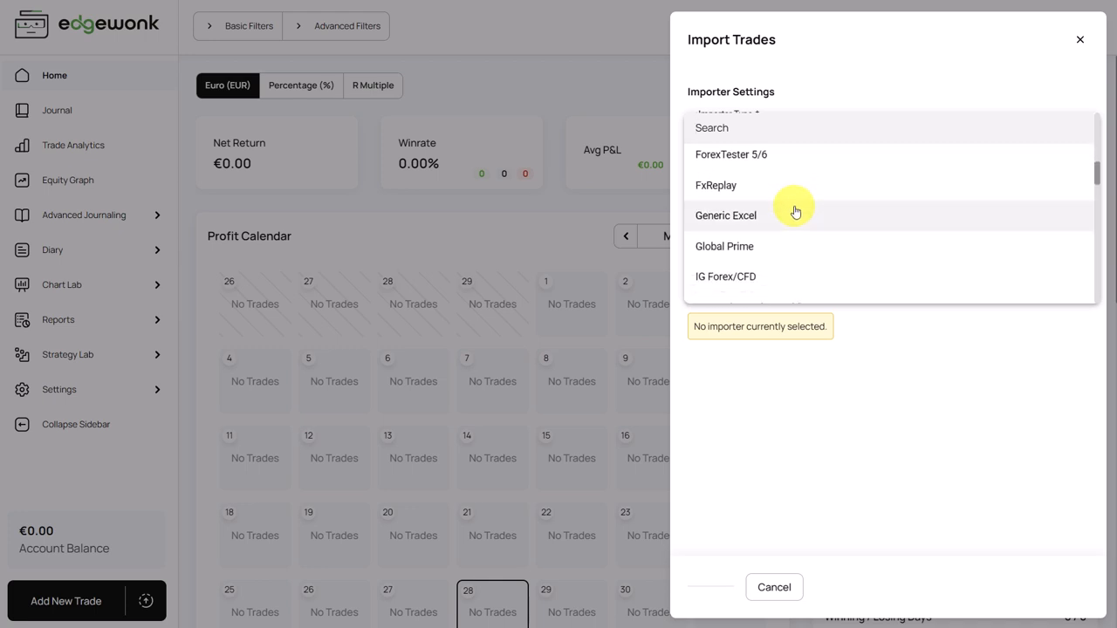
type("meta")
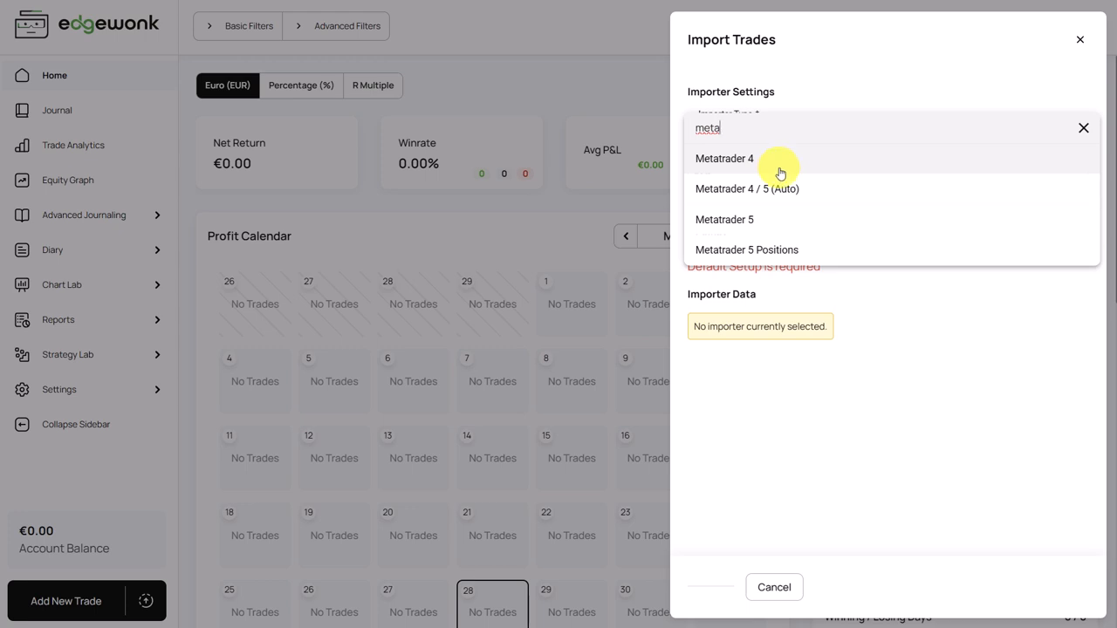
mouse_move(759, 189)
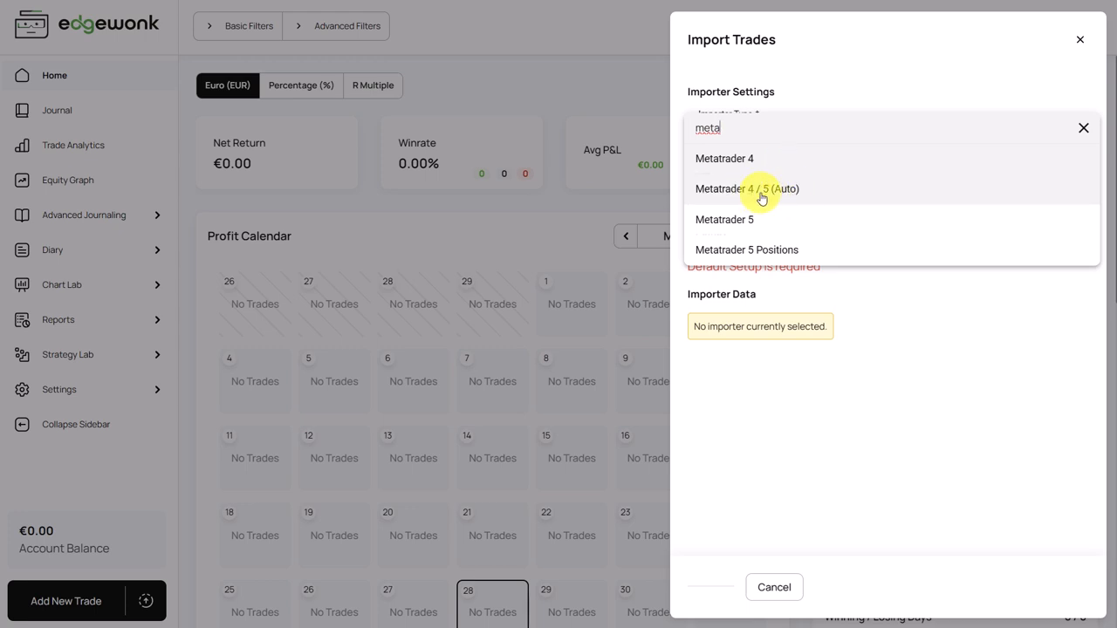
mouse_move(781, 192)
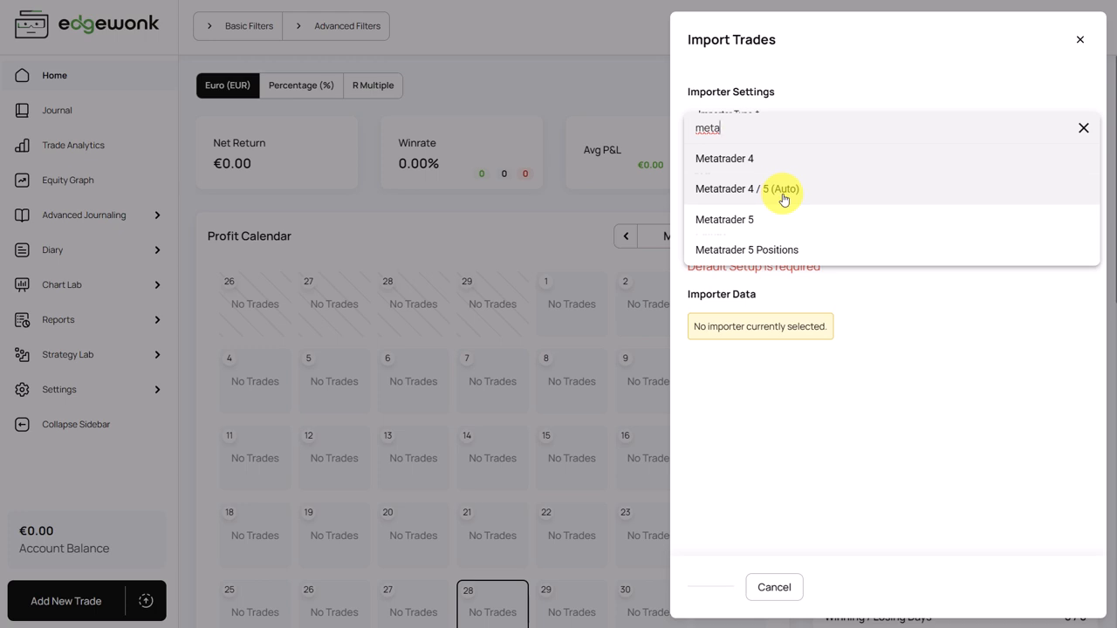
mouse_move(725, 158)
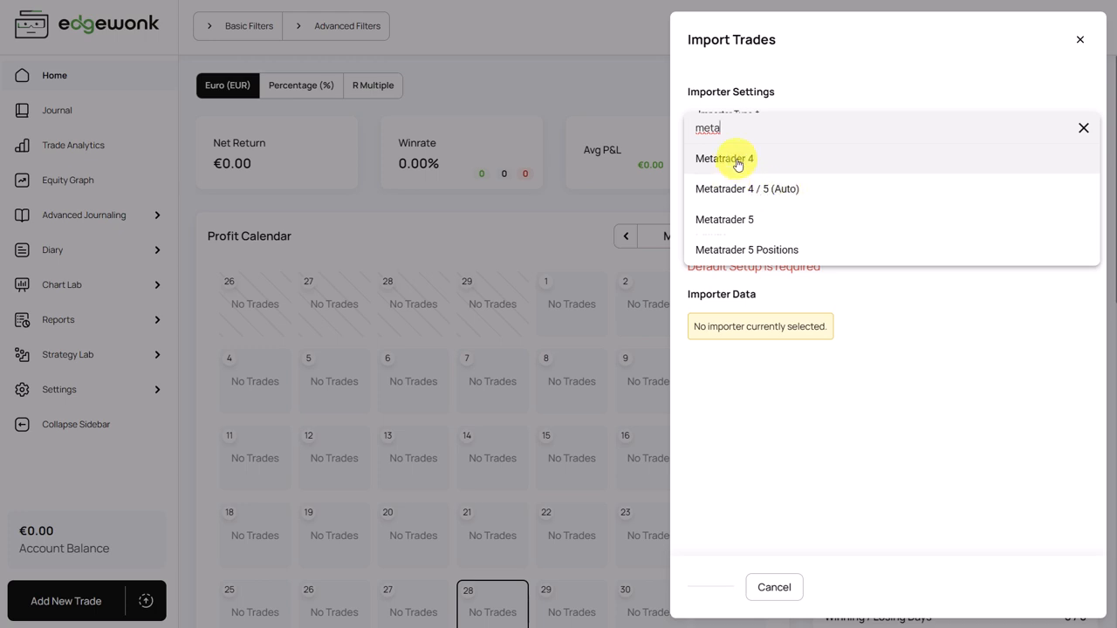
left_click(724, 158)
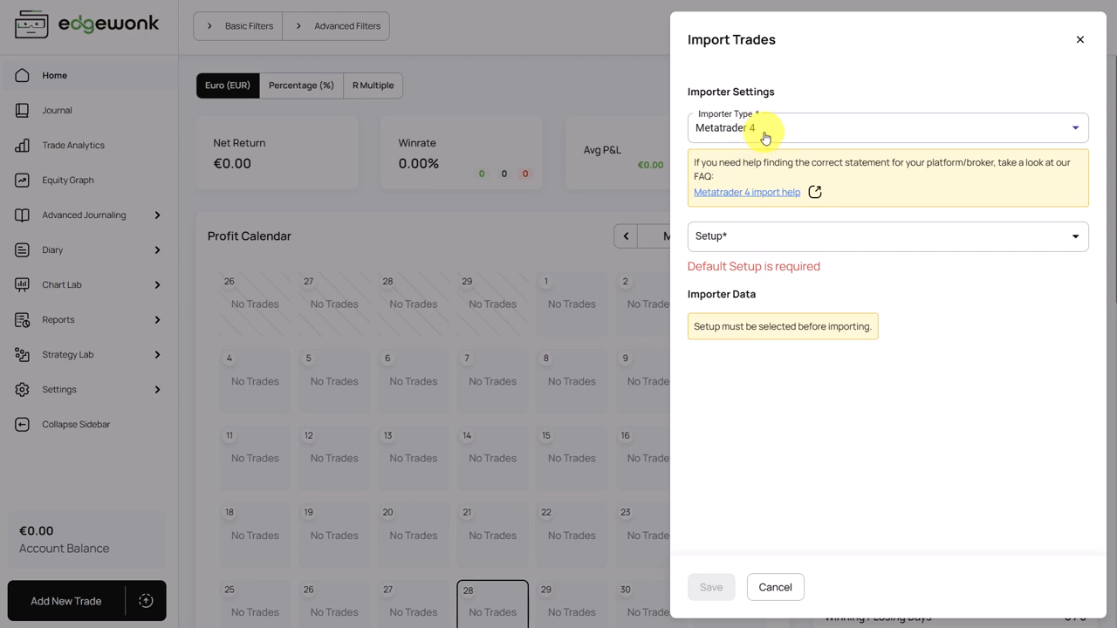
mouse_move(754, 215)
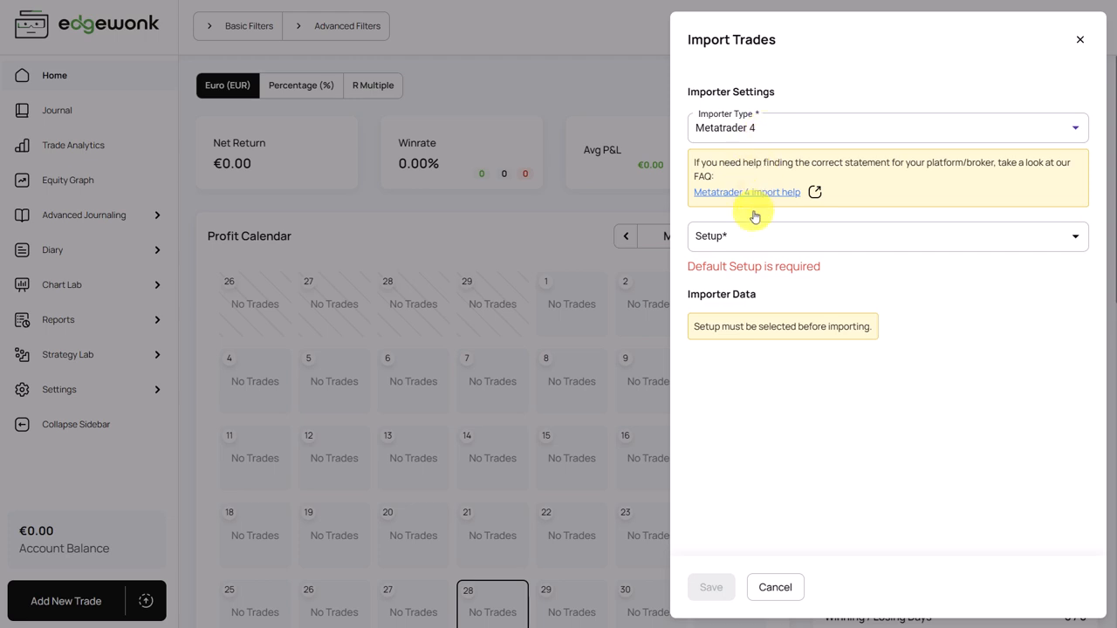
- Select Default Setup in the importer's setup list
left_click(888, 235)
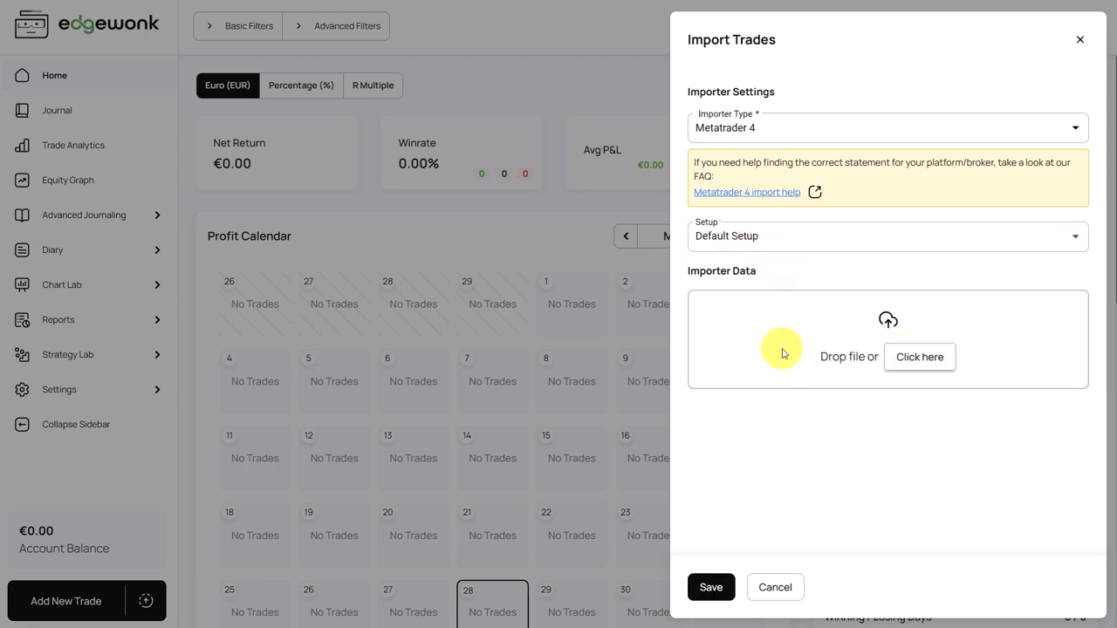
mouse_move(880, 390)
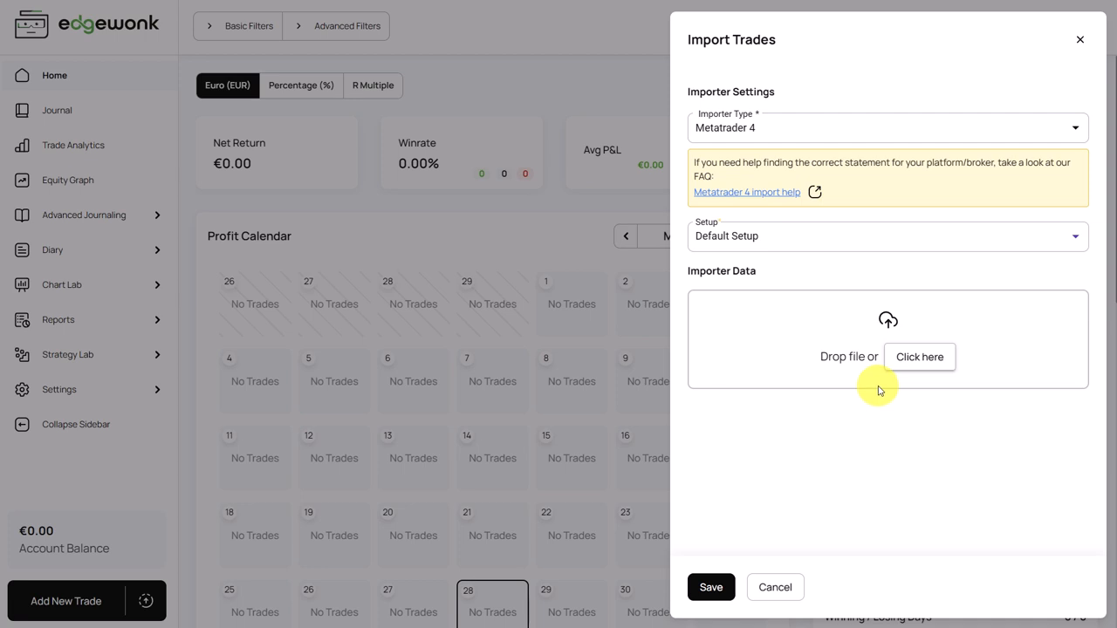
mouse_move(875, 386)
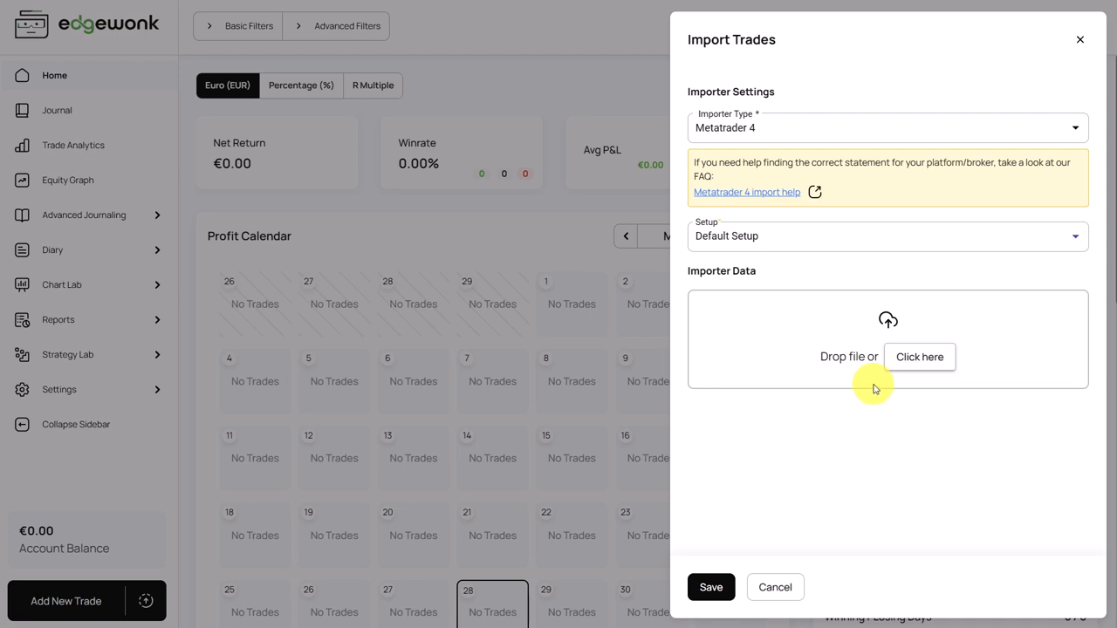
mouse_move(868, 316)
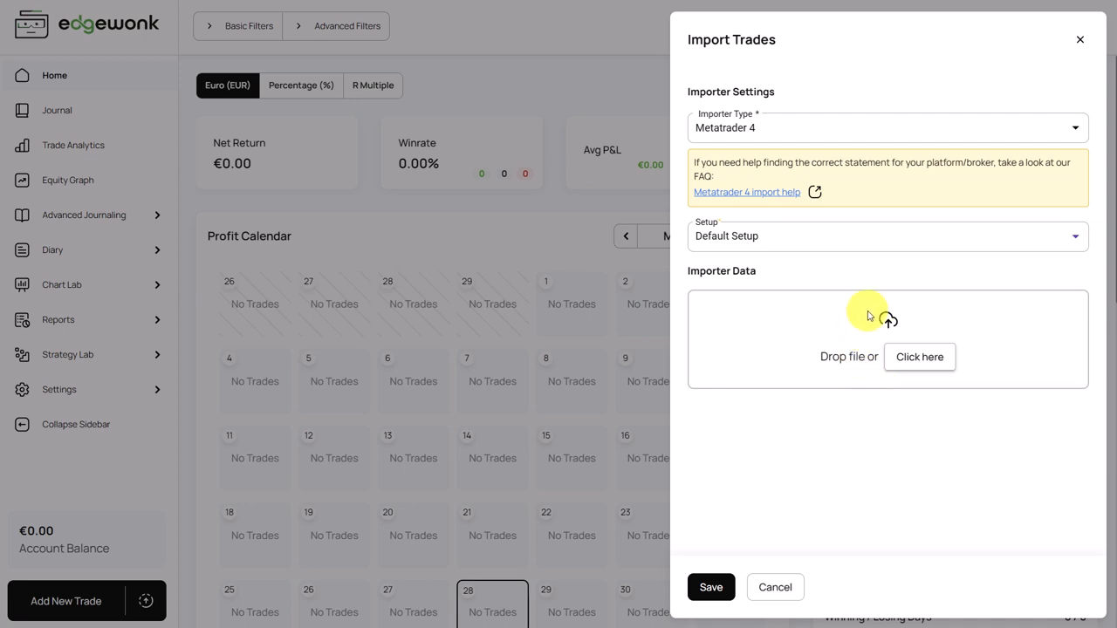
mouse_move(735, 192)
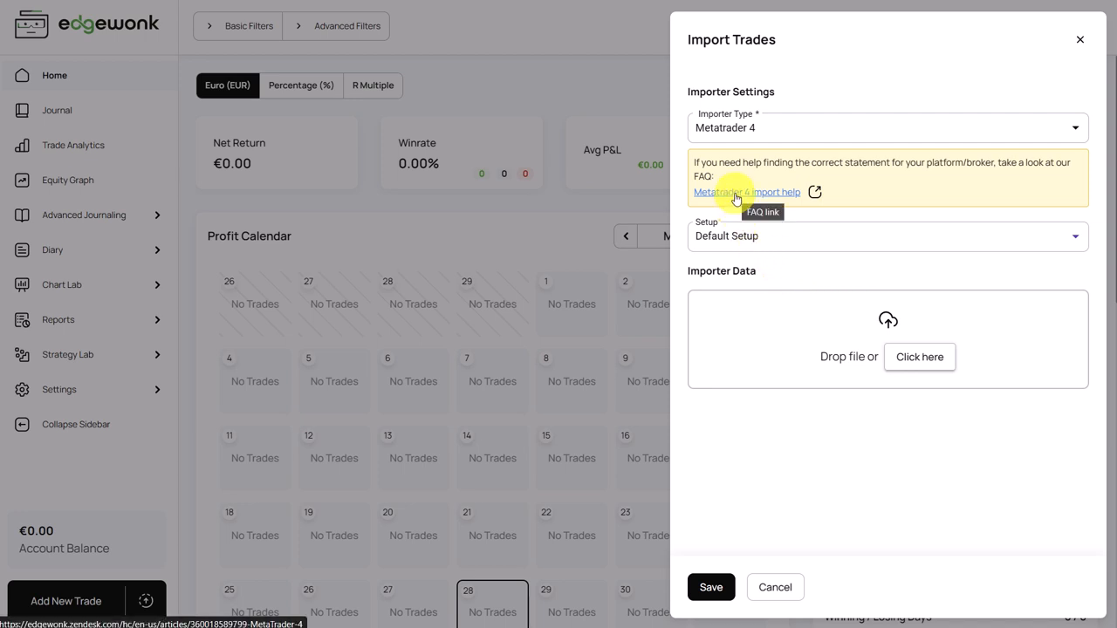
mouse_move(751, 199)
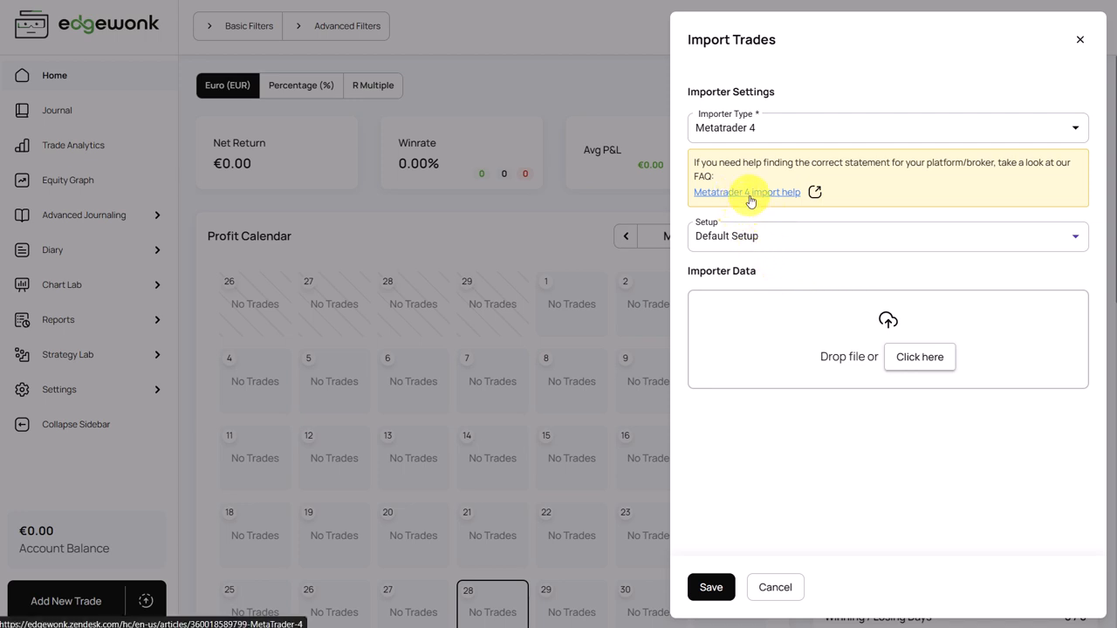
mouse_move(747, 192)
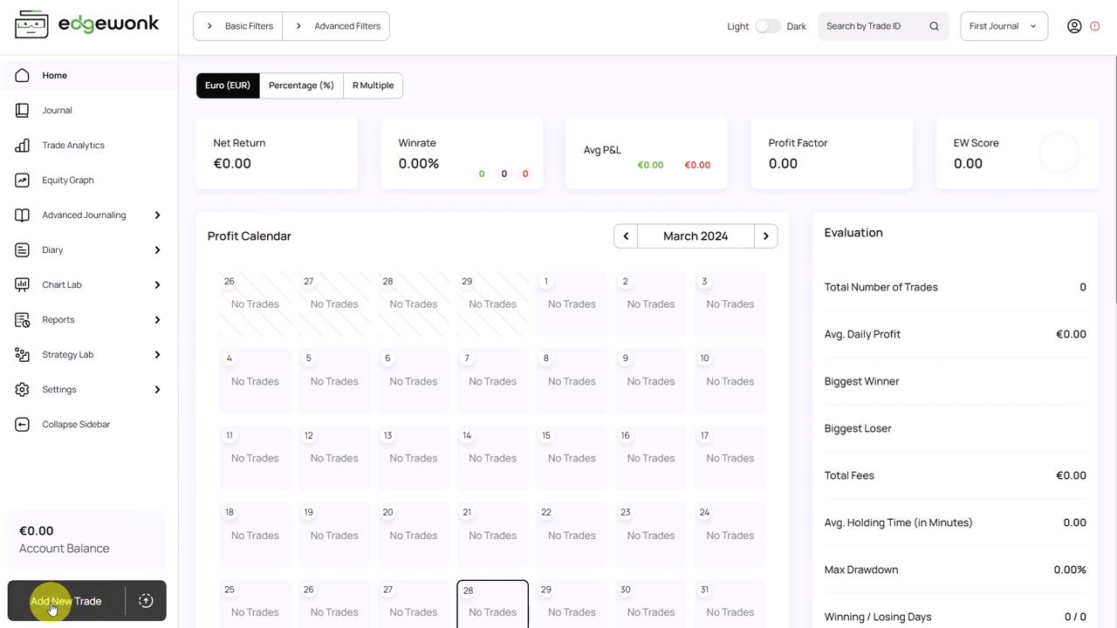
- Start a blank New Trade and scroll through its Regular Trade fields
left_click(65, 601)
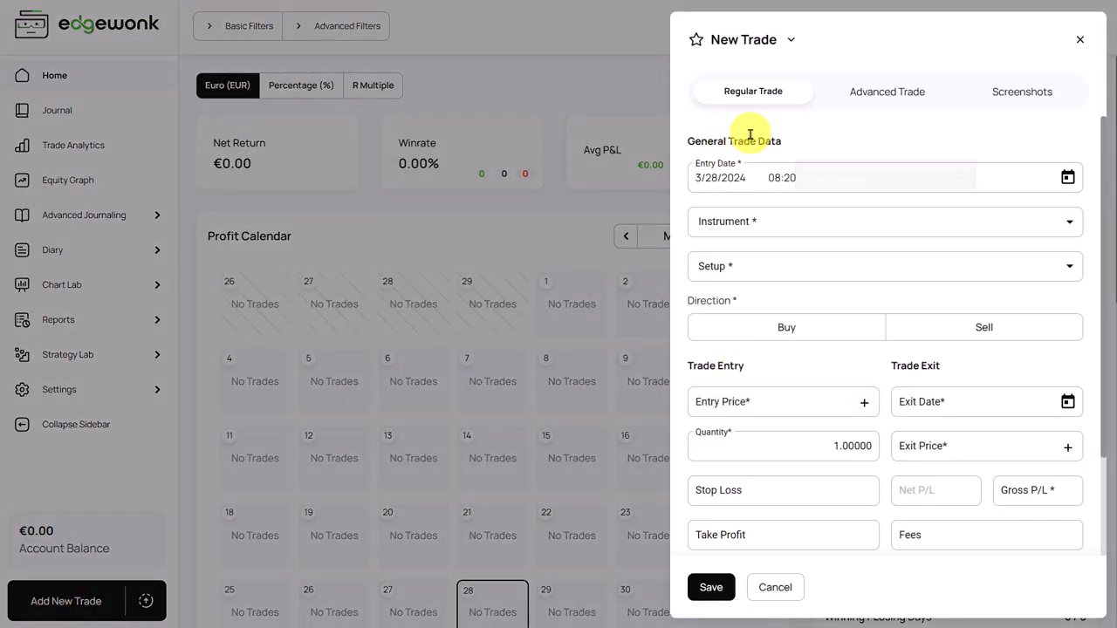
mouse_move(771, 147)
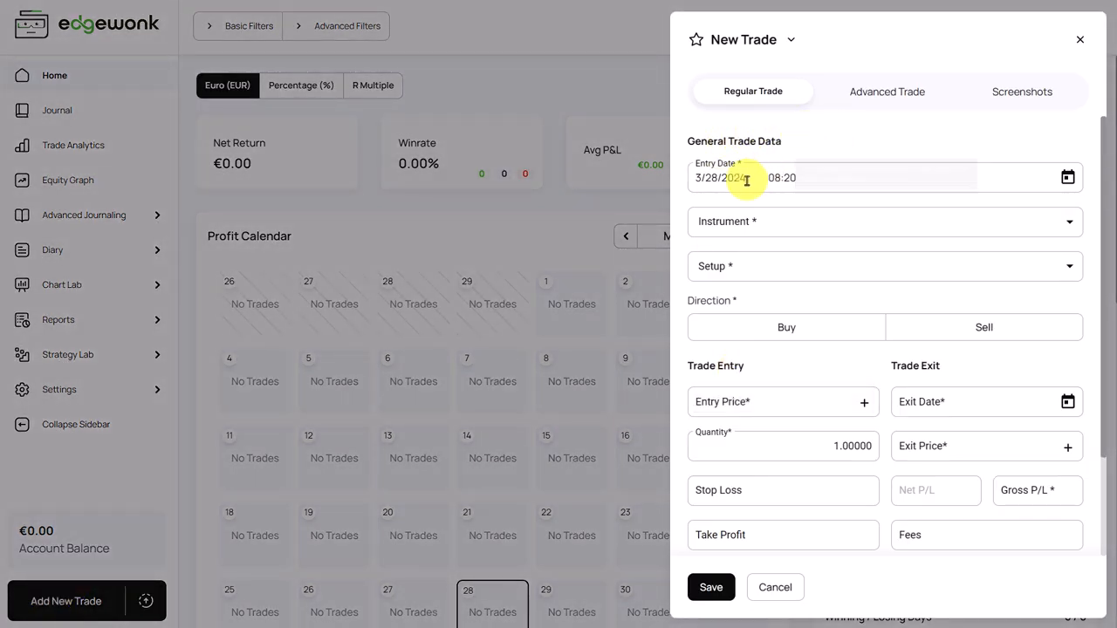
mouse_move(755, 226)
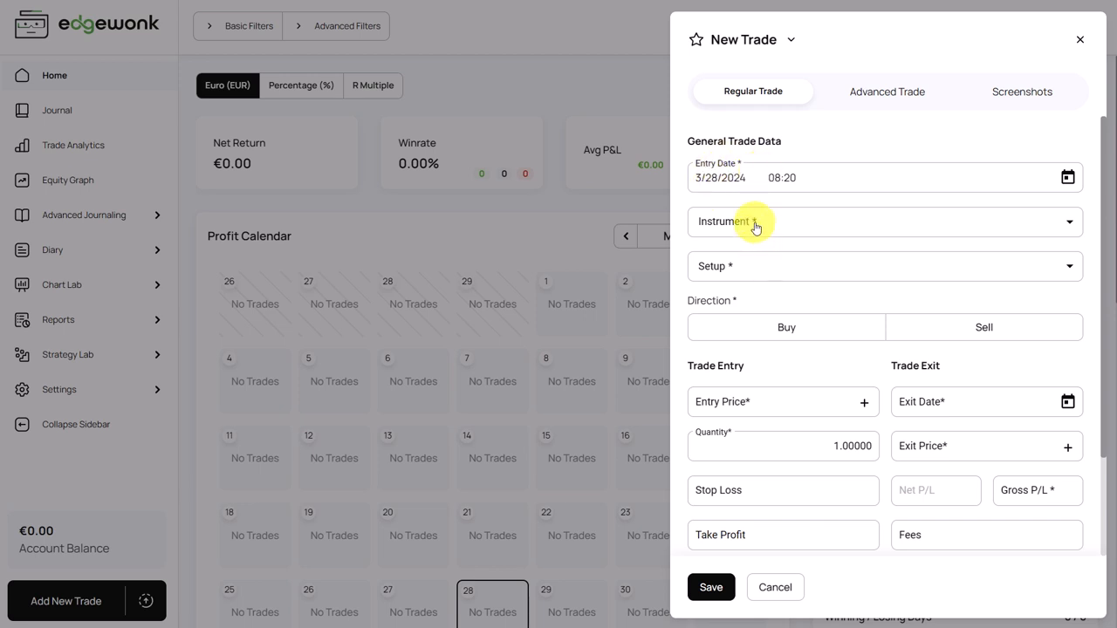
mouse_move(980, 331)
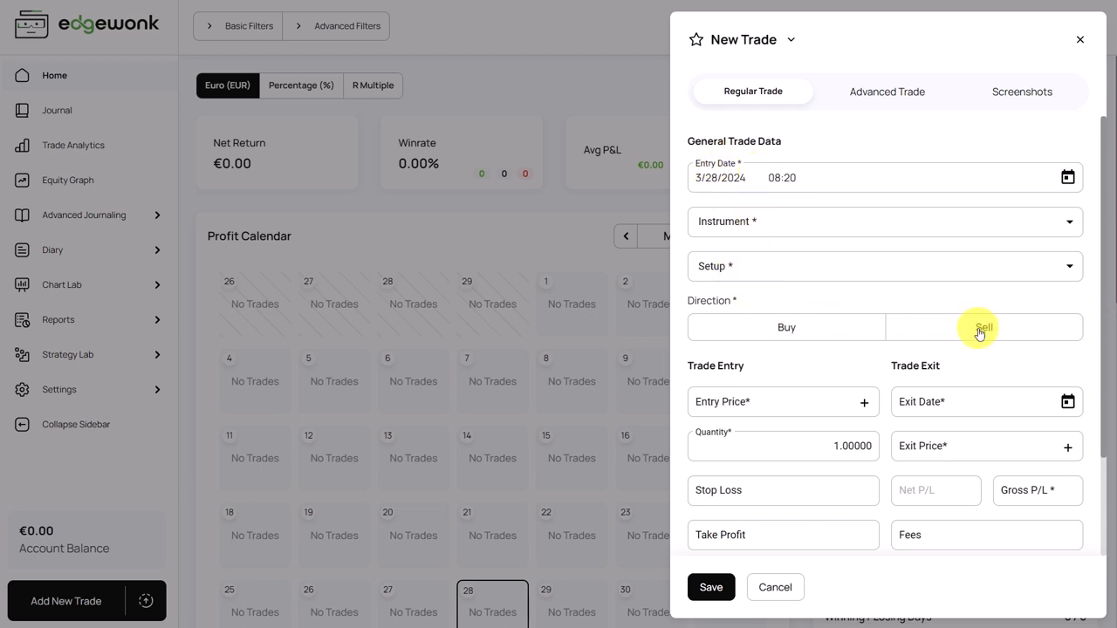
mouse_move(816, 339)
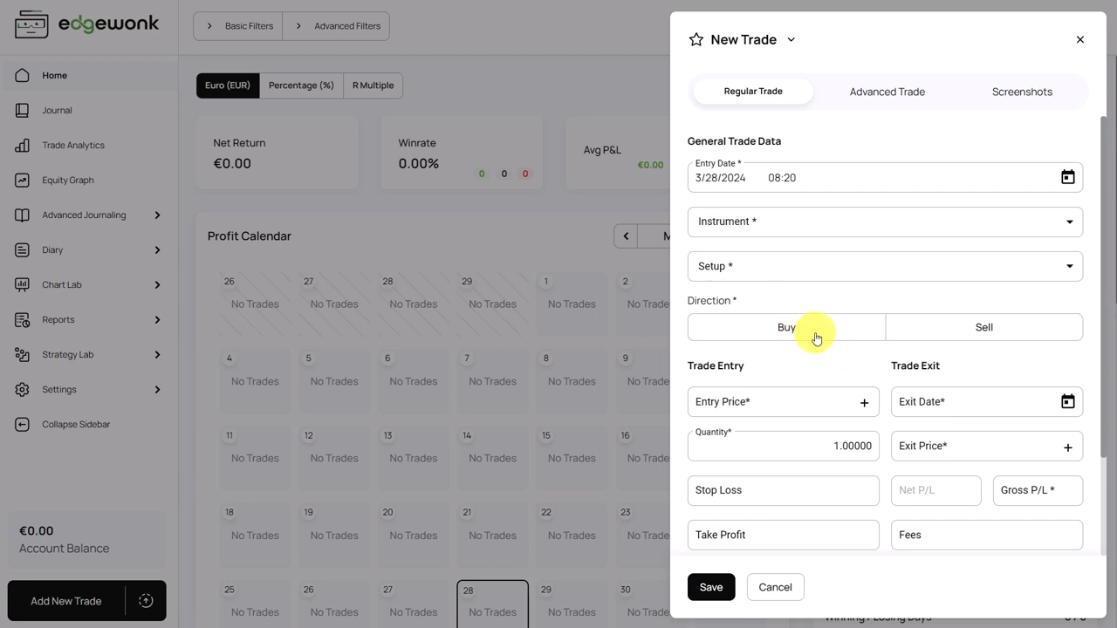
scroll("down", 3)
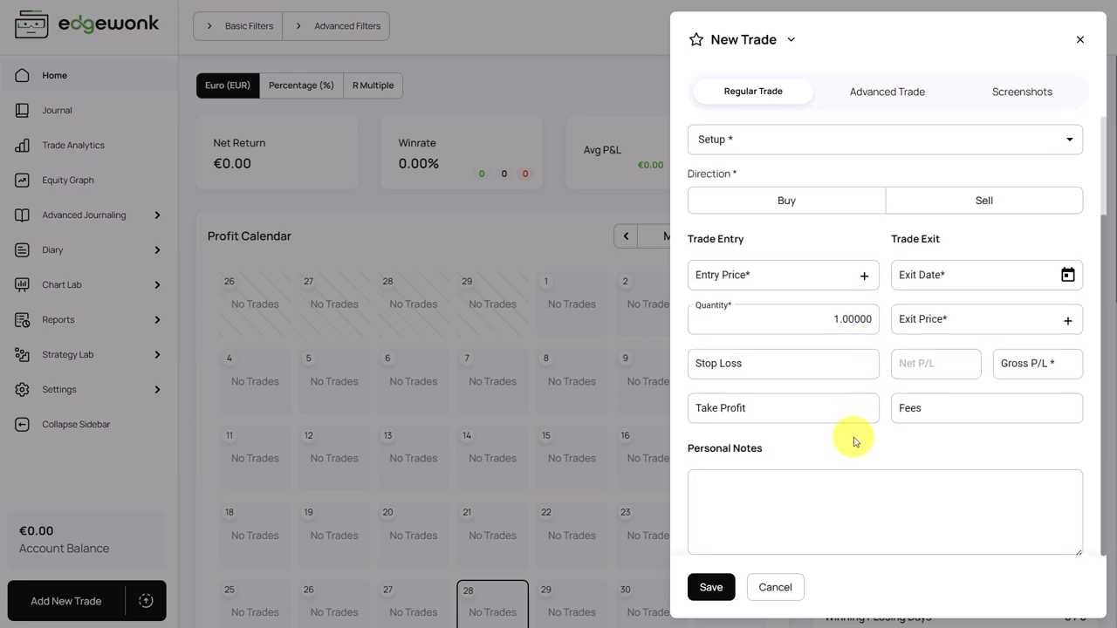
mouse_move(904, 244)
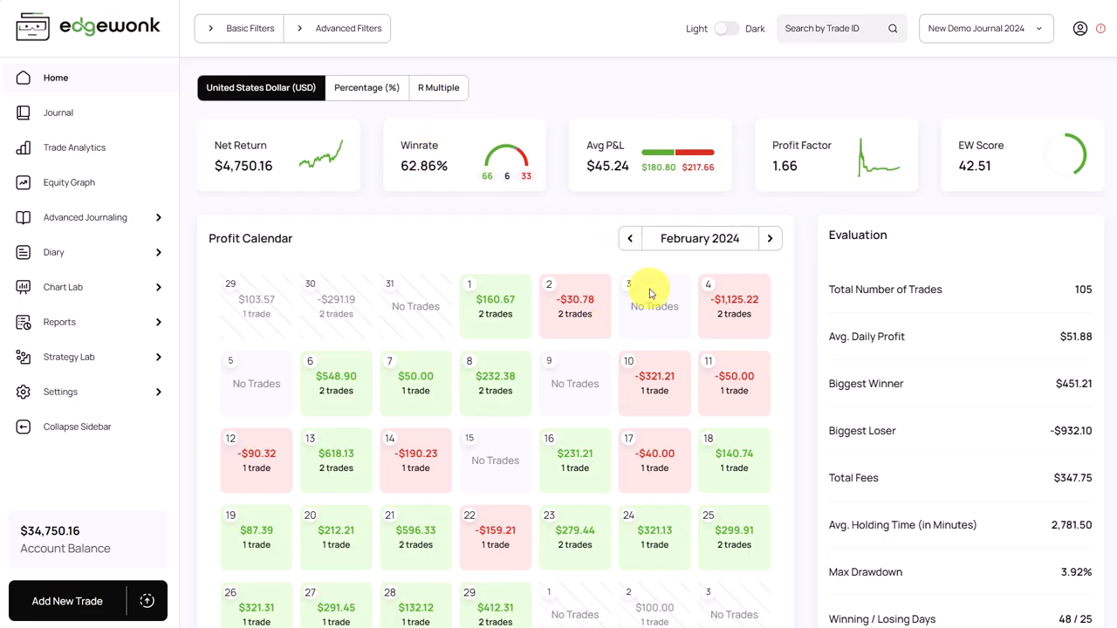
- Expand and collapse Basic Filters, toggle dark mode on and off, and open the Journal page
scroll("down", 3)
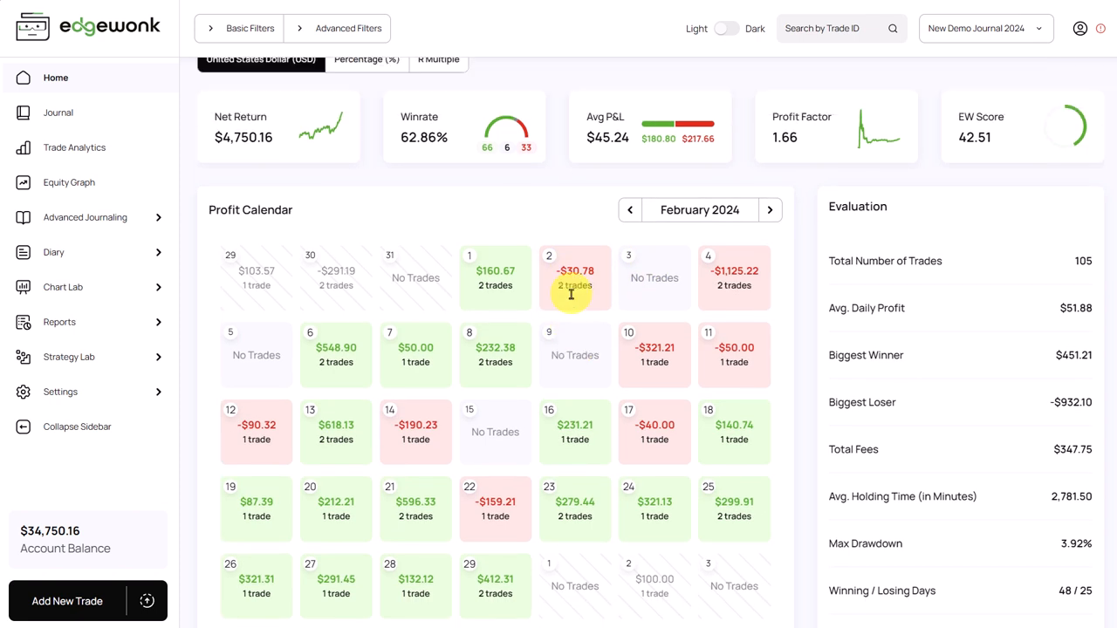
scroll("up", 3)
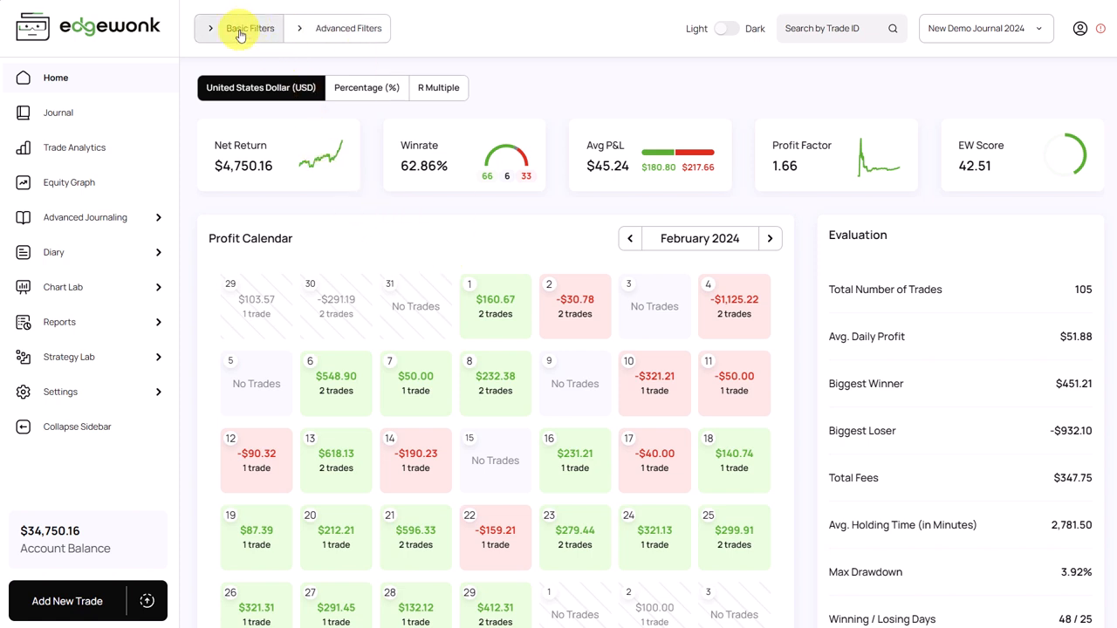
left_click(250, 28)
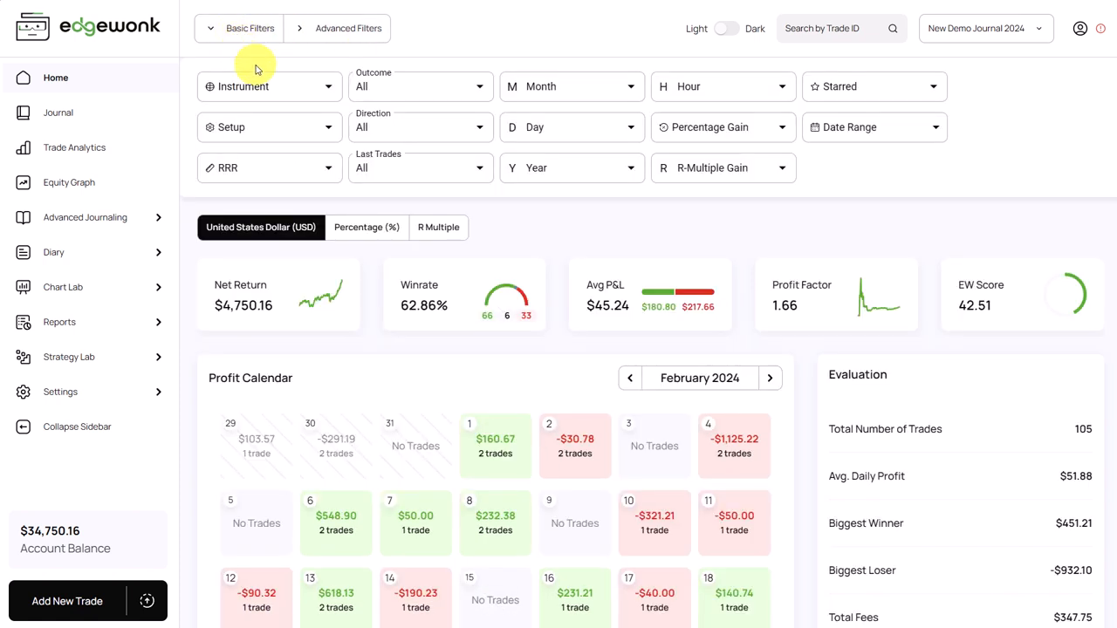
mouse_move(288, 120)
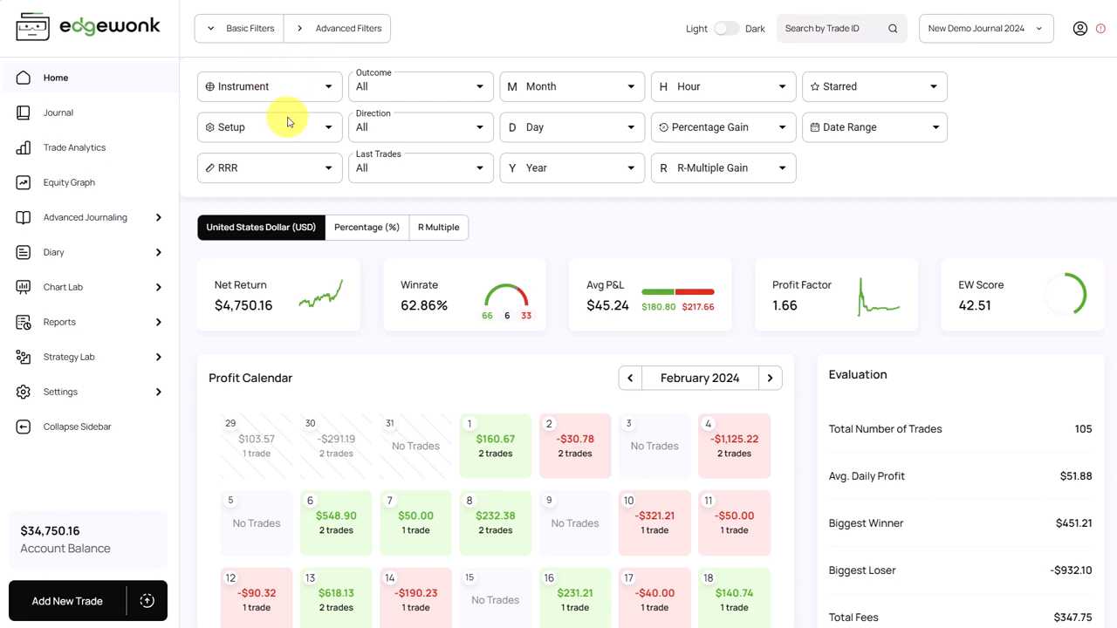
mouse_move(435, 95)
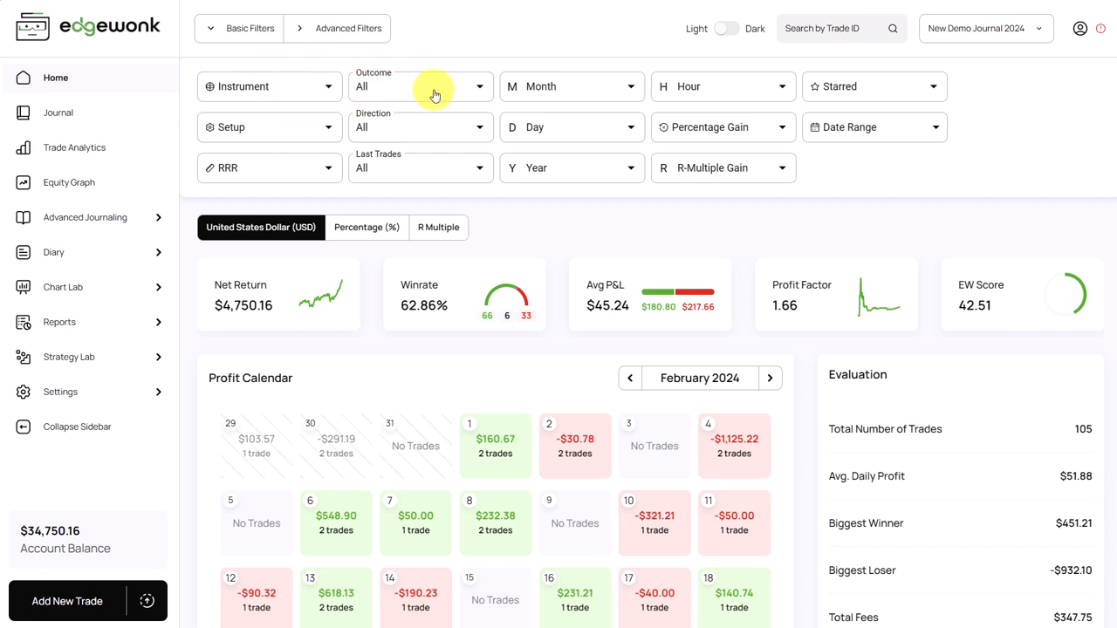
left_click(421, 168)
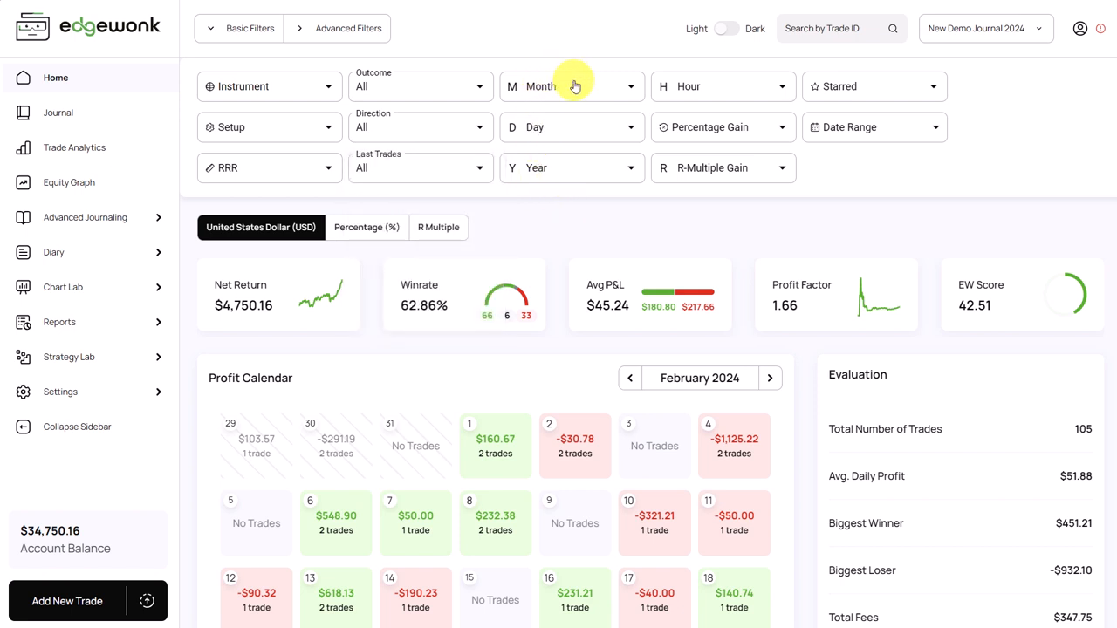
mouse_move(527, 168)
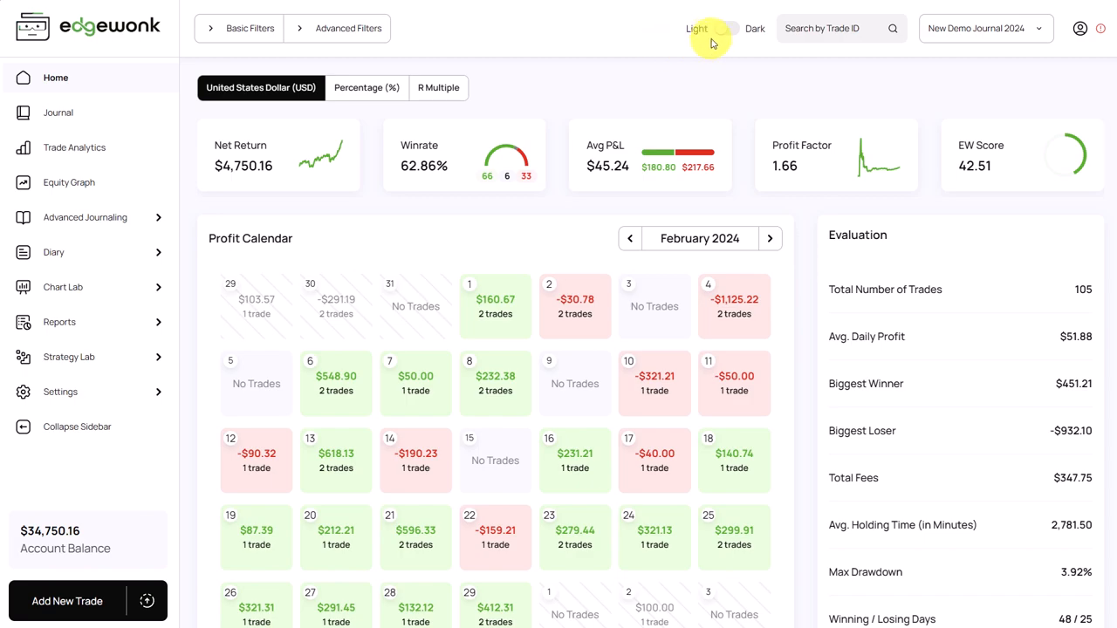
left_click(726, 28)
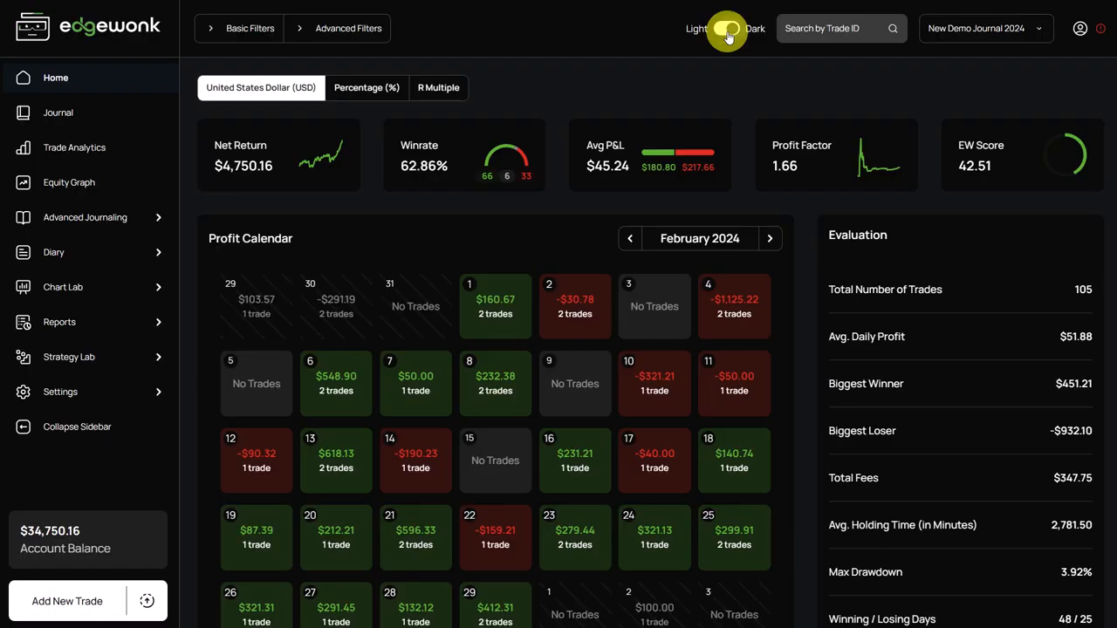
left_click(58, 112)
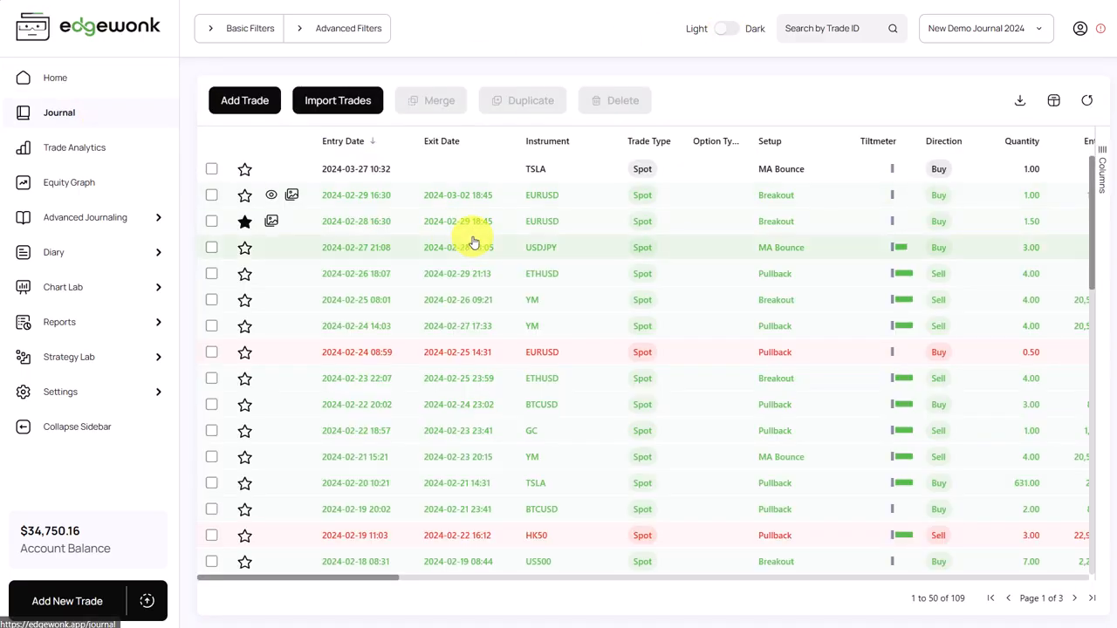
mouse_move(499, 300)
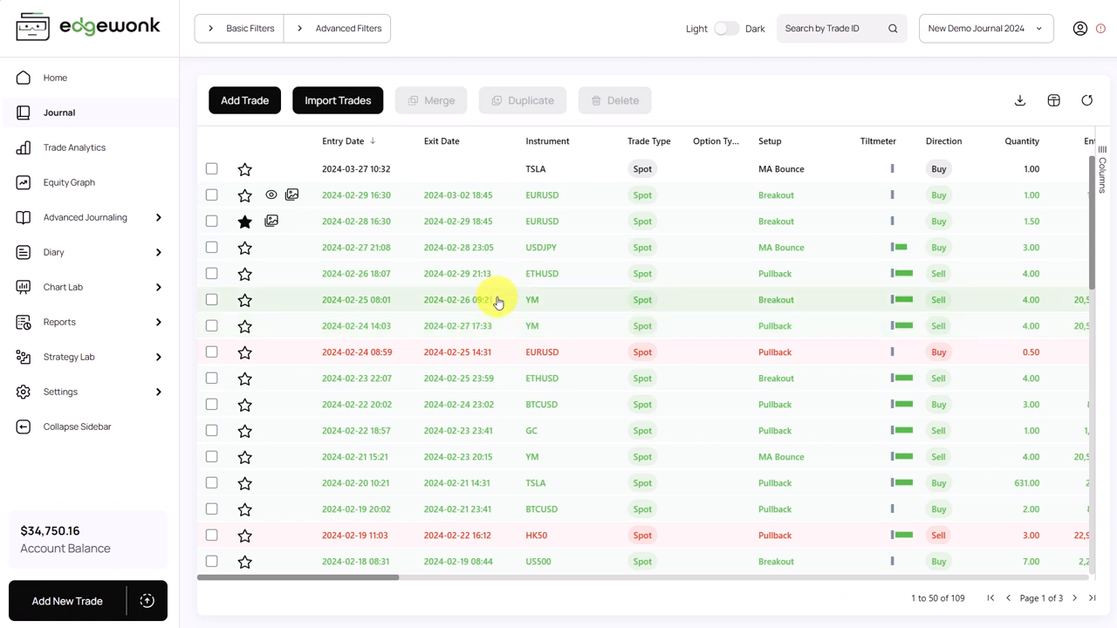
mouse_move(427, 266)
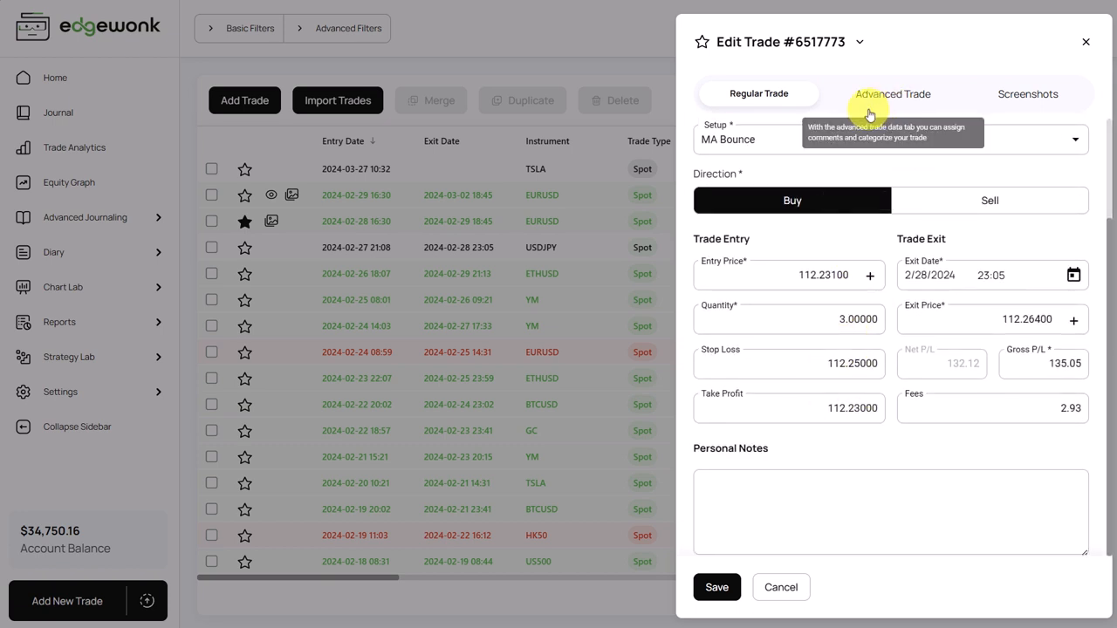
- Switch to the Advanced Trade tab and scroll through its comments and Custom Stats
left_click(892, 93)
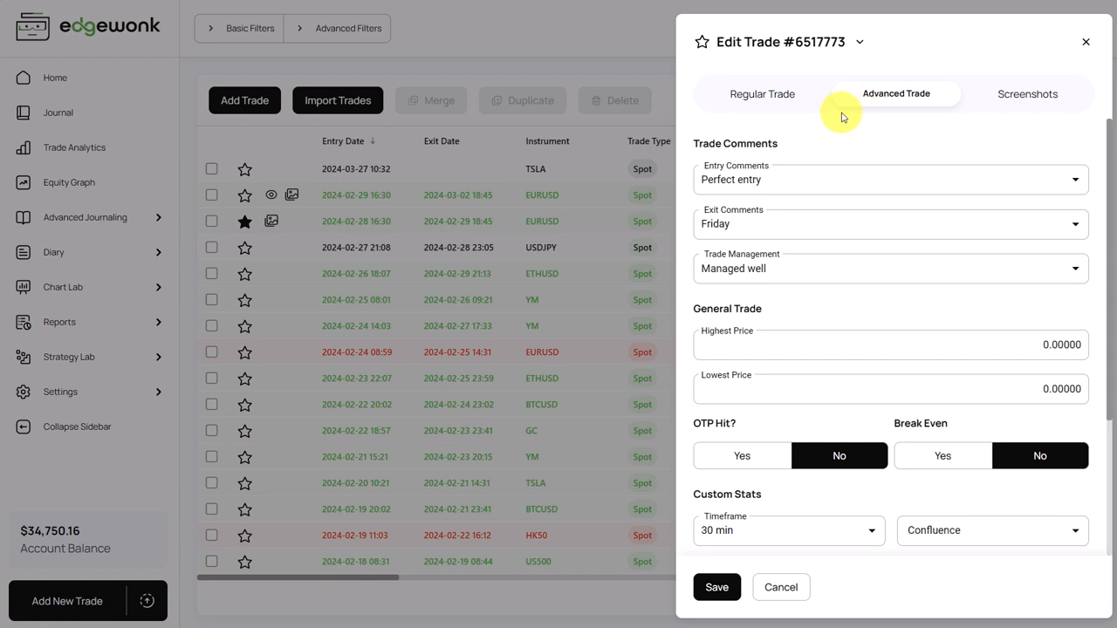
mouse_move(761, 142)
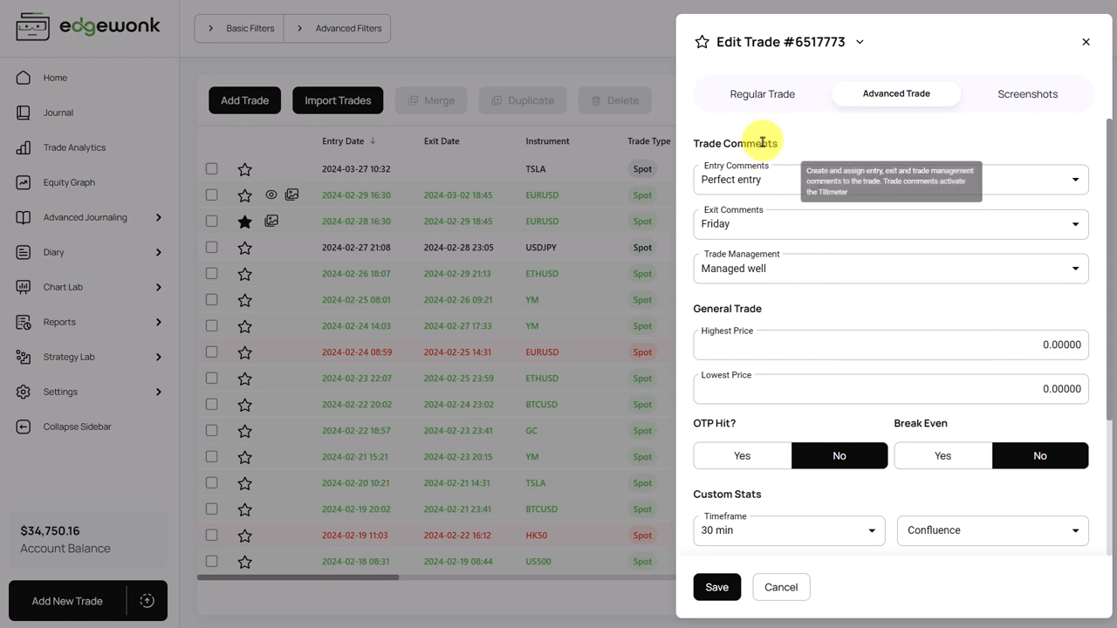
mouse_move(785, 301)
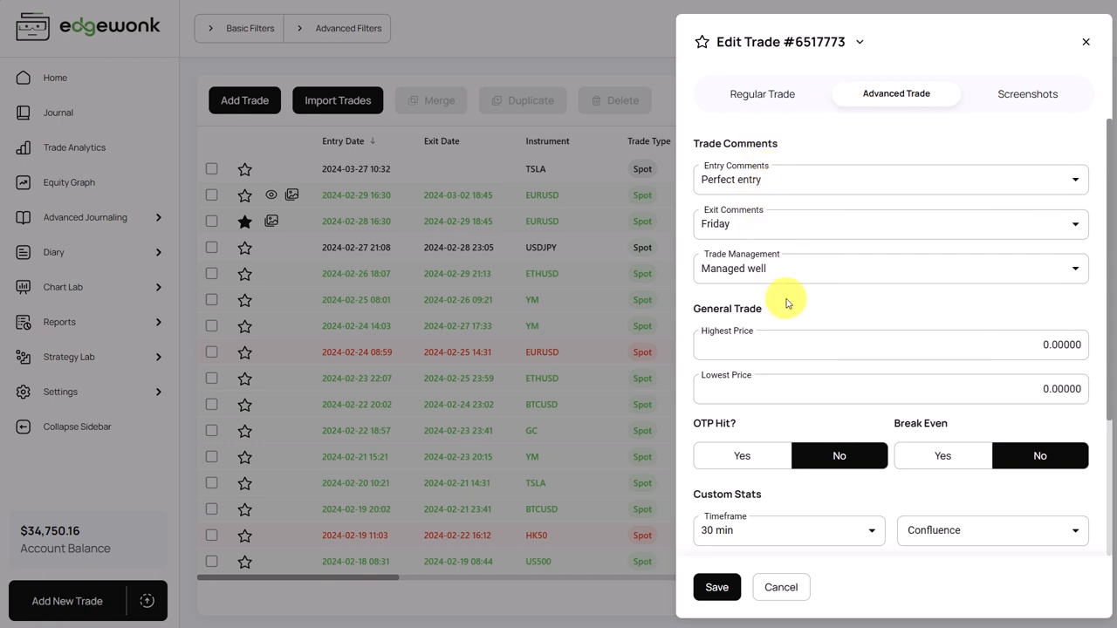
scroll("down", 3)
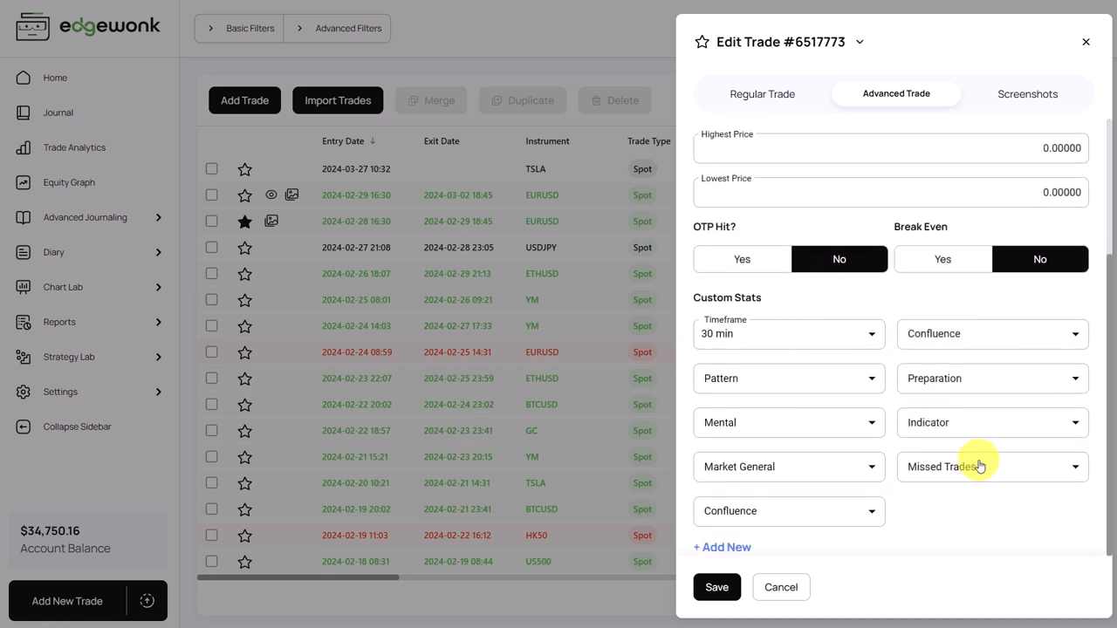
scroll("up", 3)
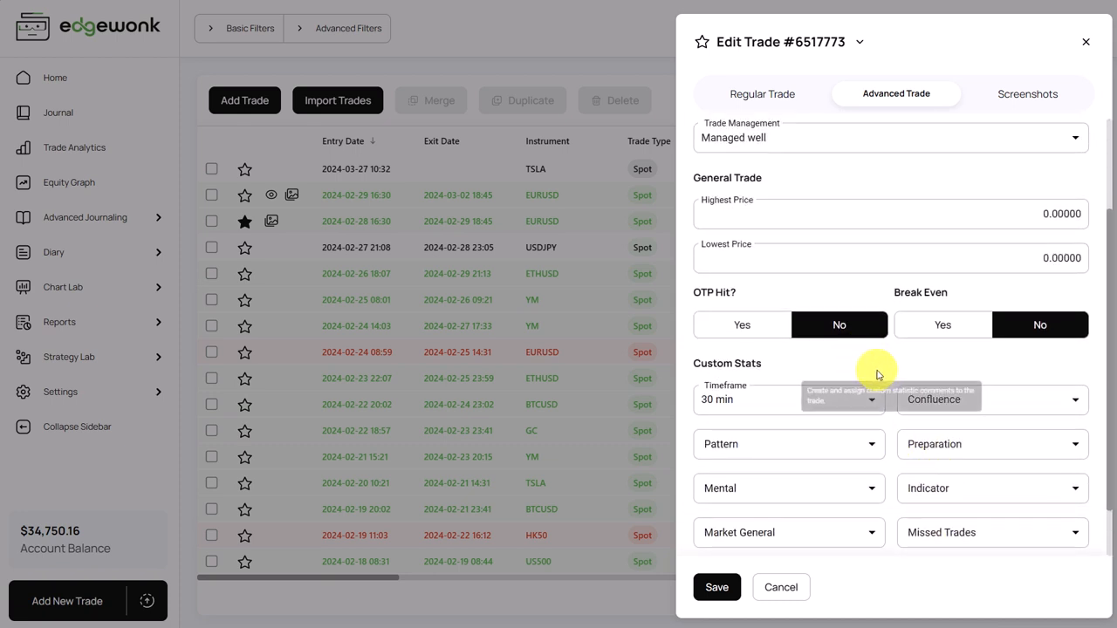
- Open the Screenshots tab of trade #6517773 to see its image upload slots
left_click(1031, 94)
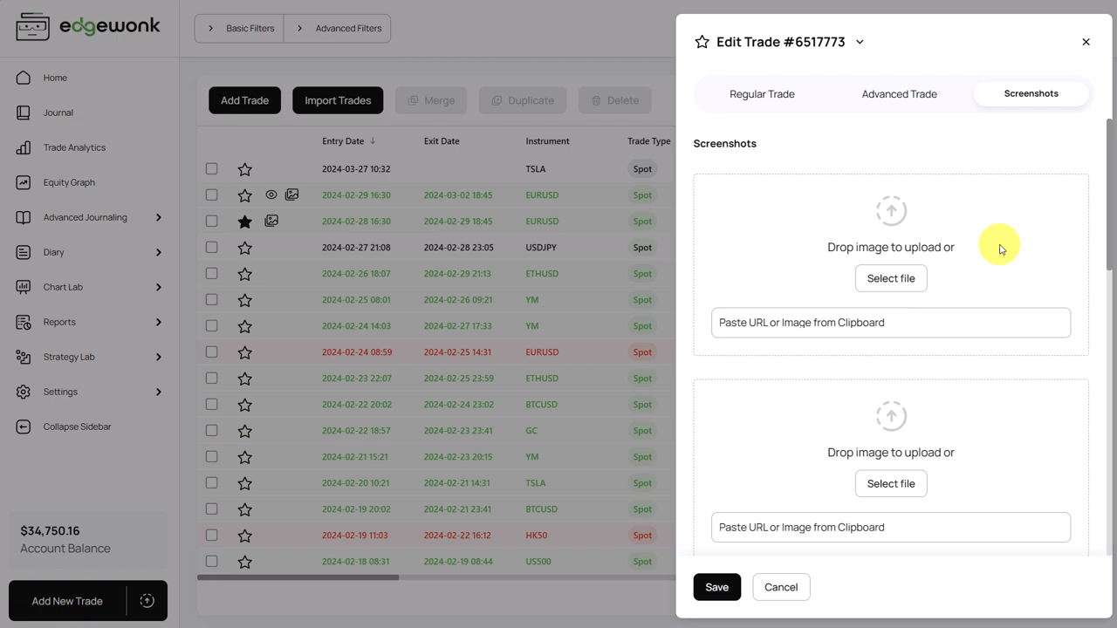
mouse_move(982, 256)
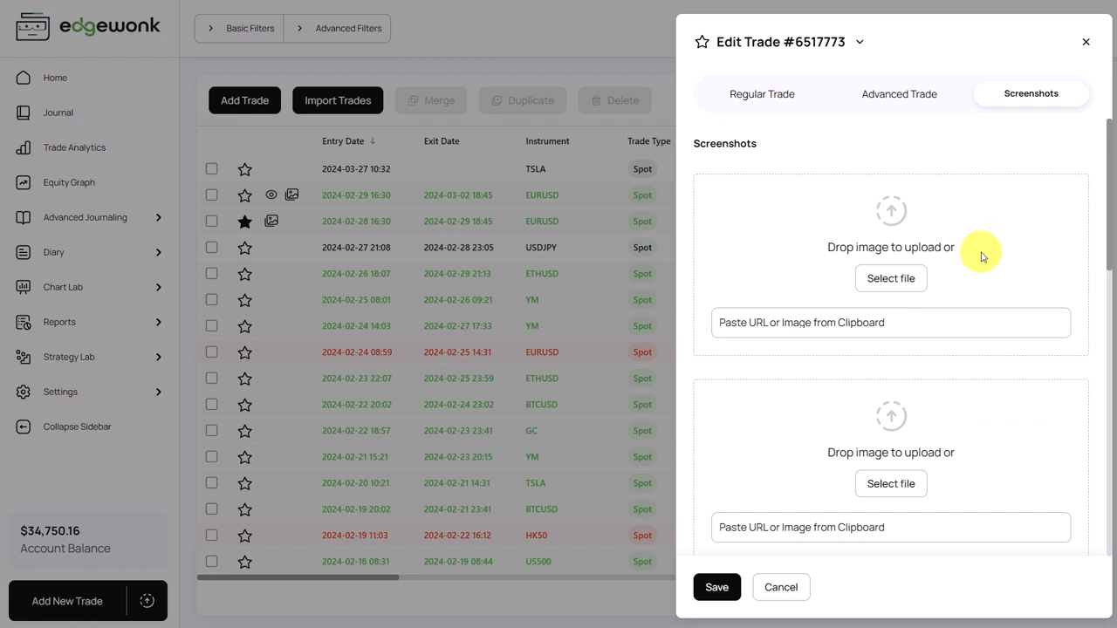
mouse_move(947, 240)
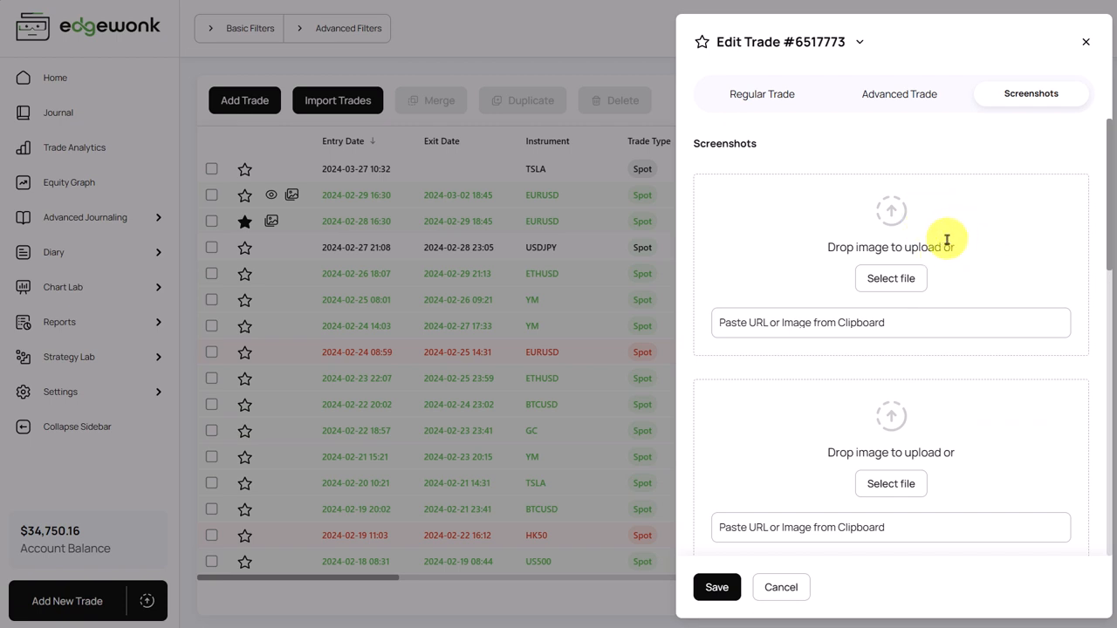
mouse_move(925, 272)
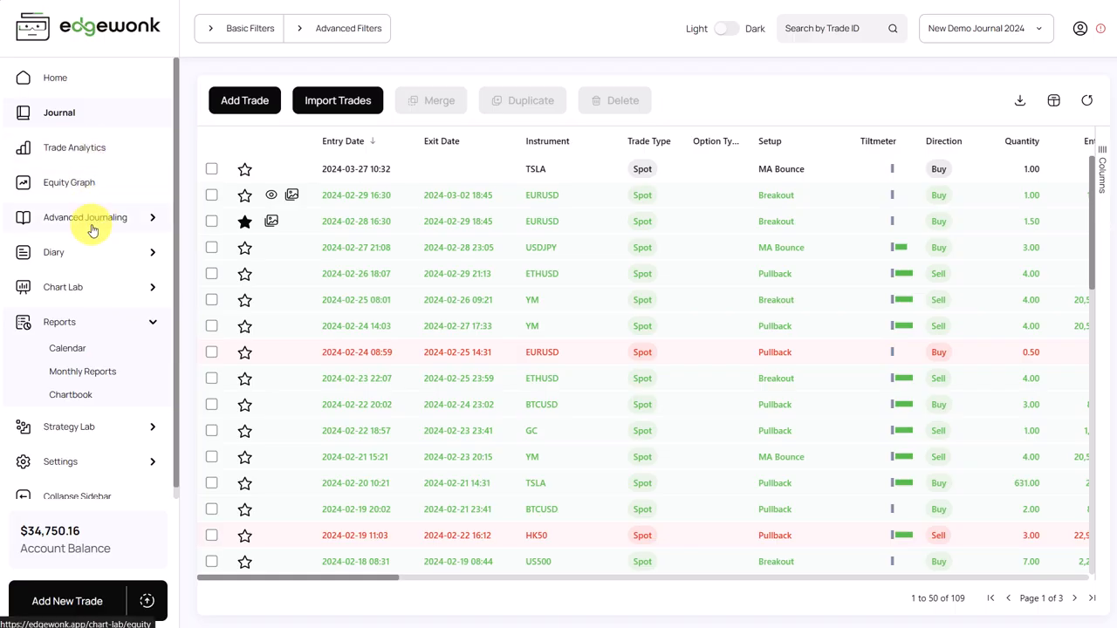
mouse_move(85, 378)
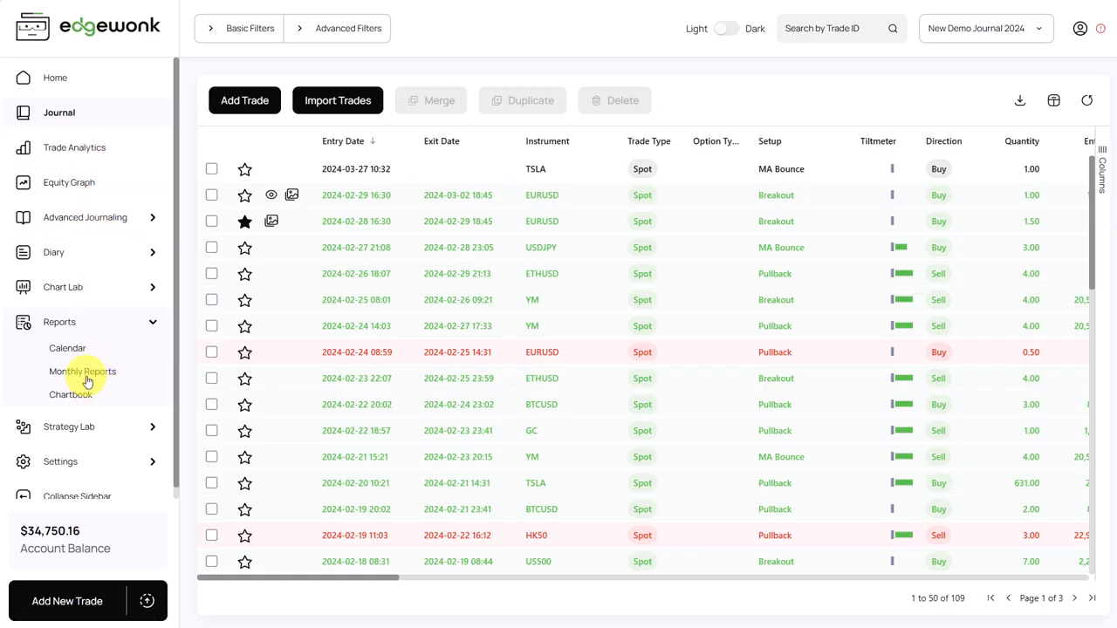
left_click(71, 394)
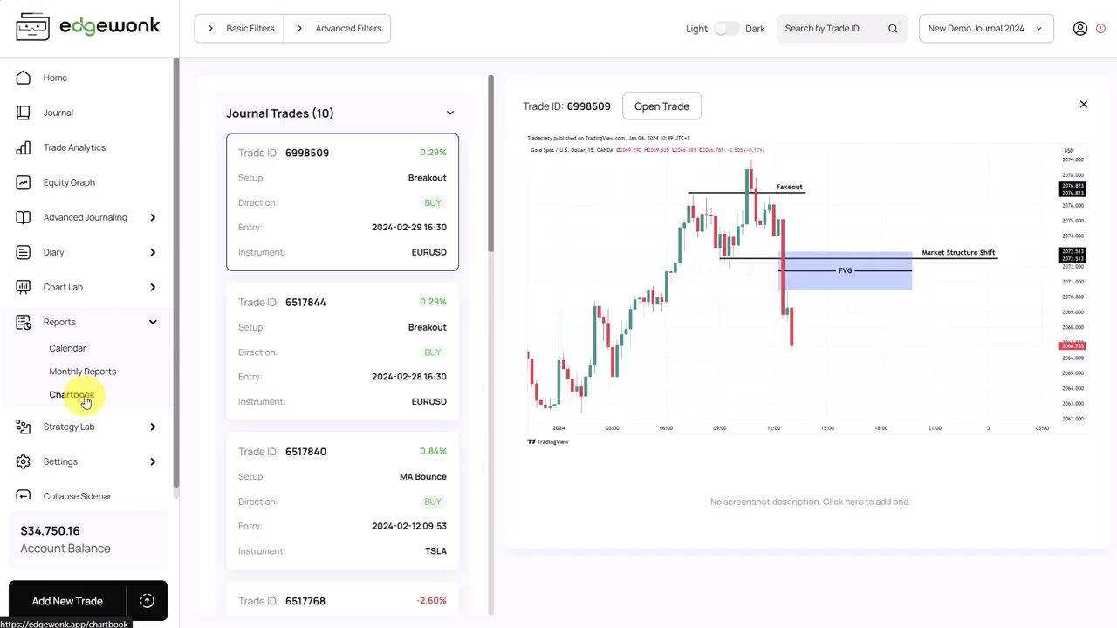
mouse_move(686, 333)
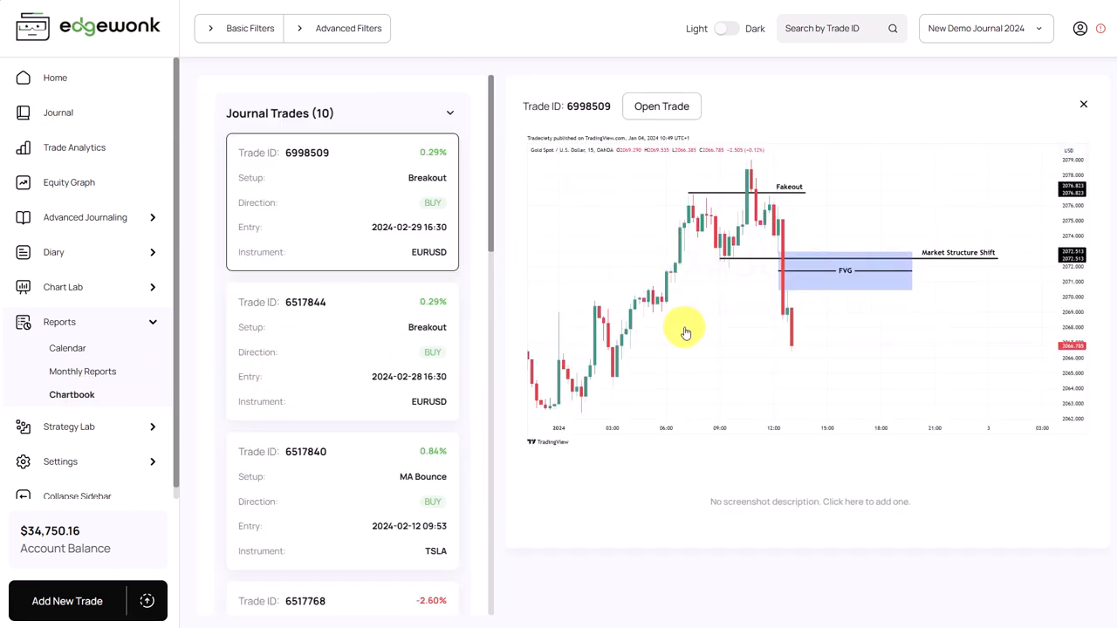
mouse_move(669, 320)
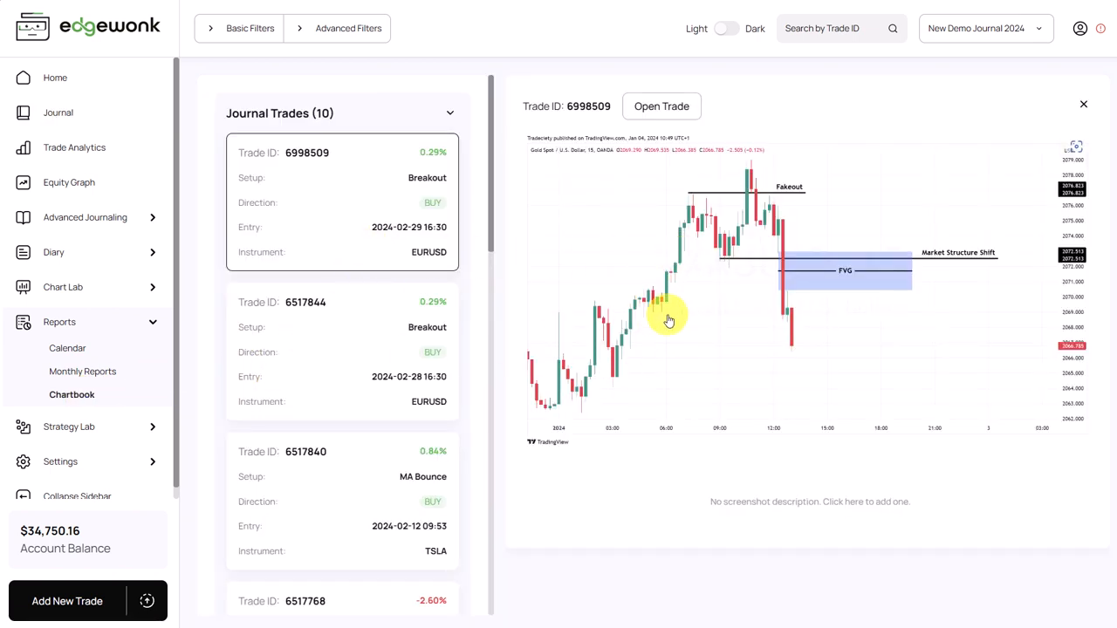
mouse_move(818, 412)
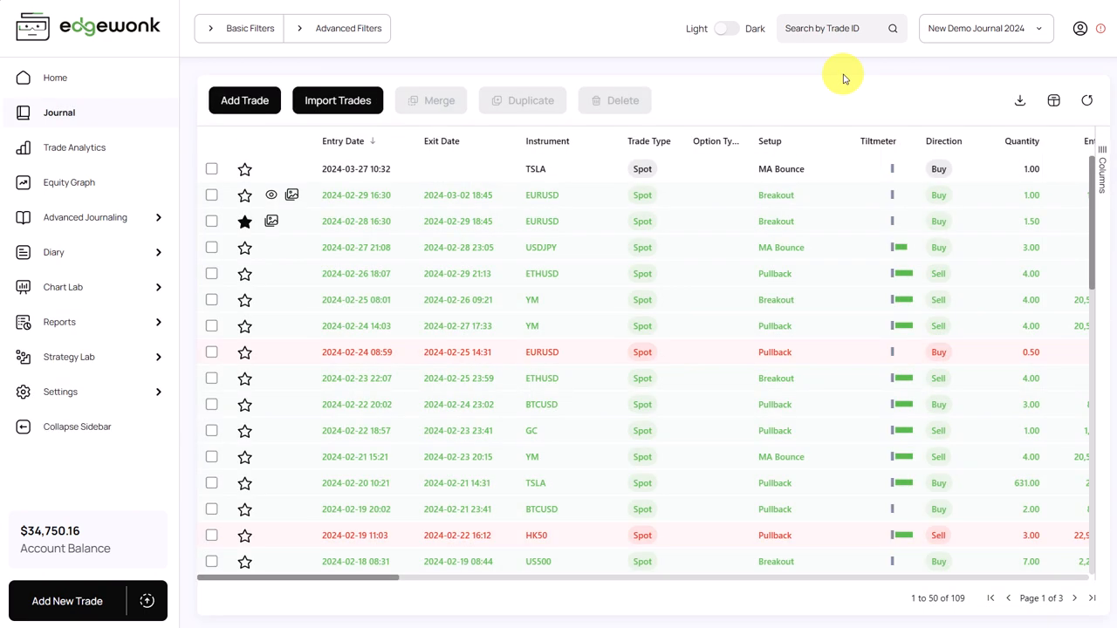
left_click(986, 28)
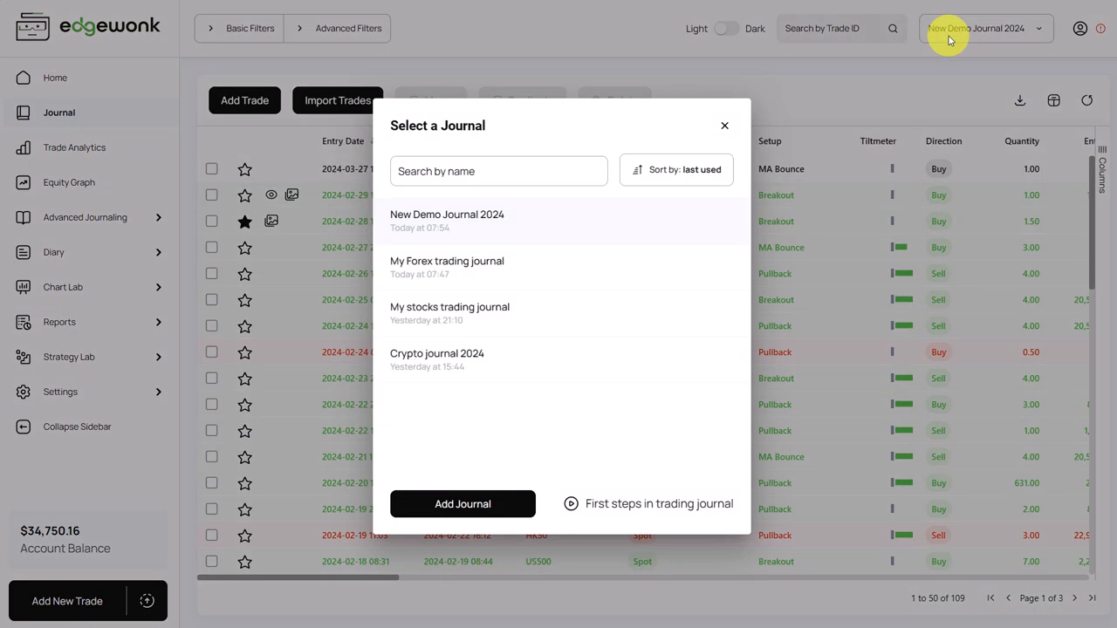
mouse_move(472, 194)
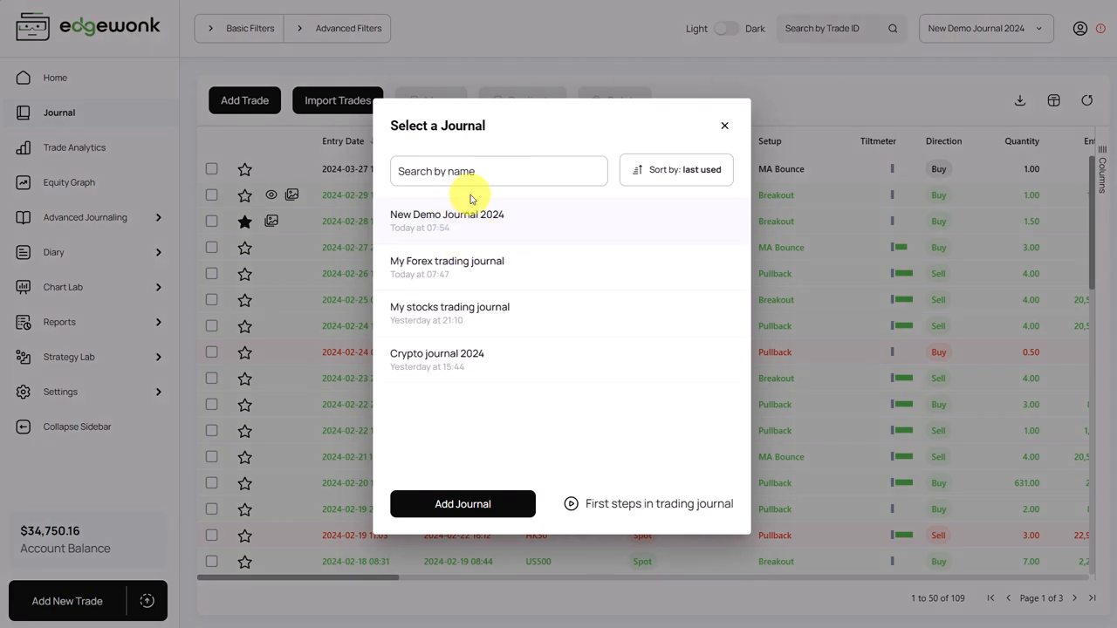
mouse_move(479, 329)
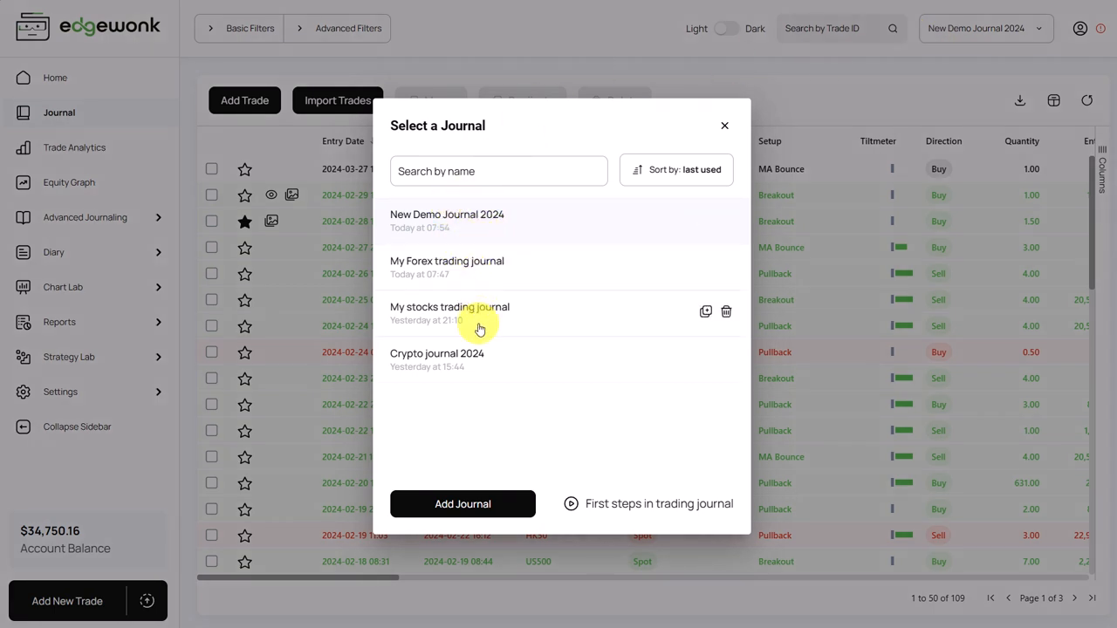
mouse_move(626, 349)
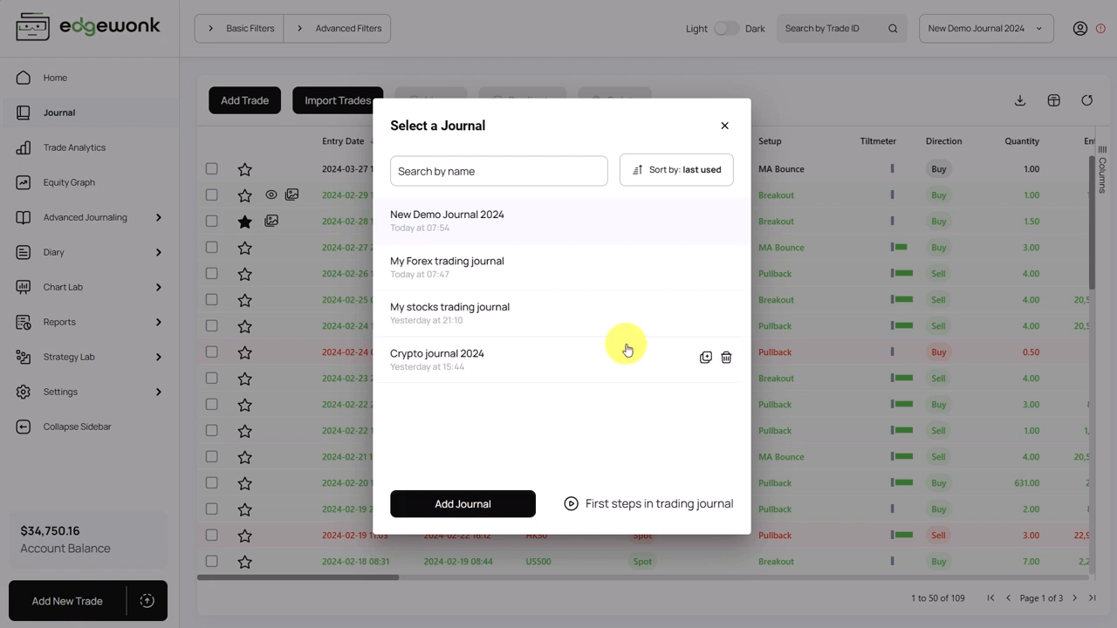
mouse_move(706, 219)
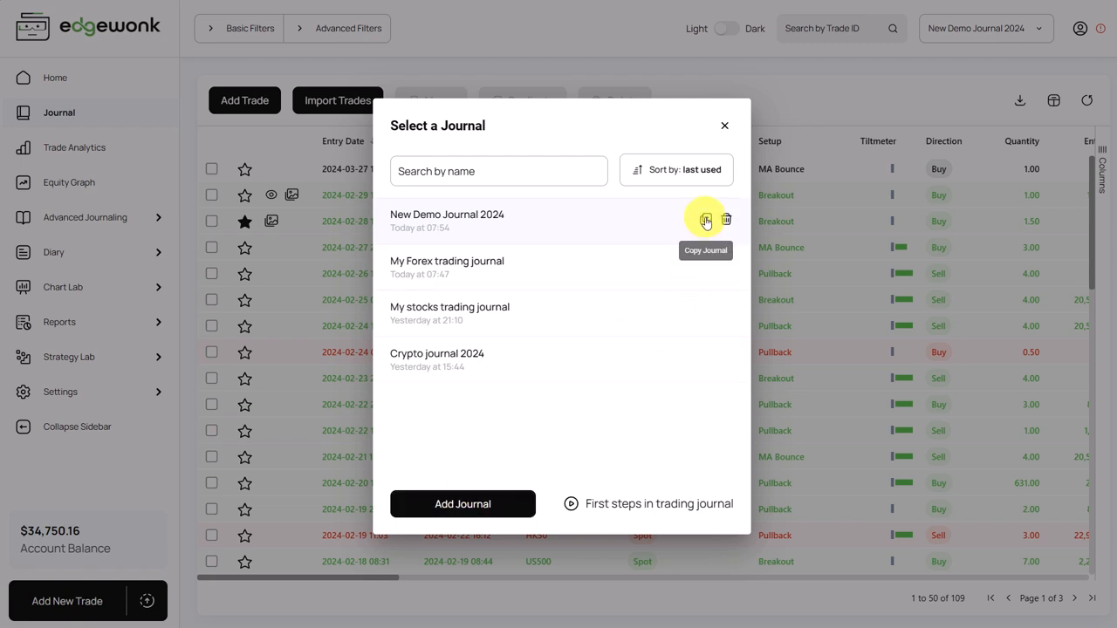
left_click(724, 125)
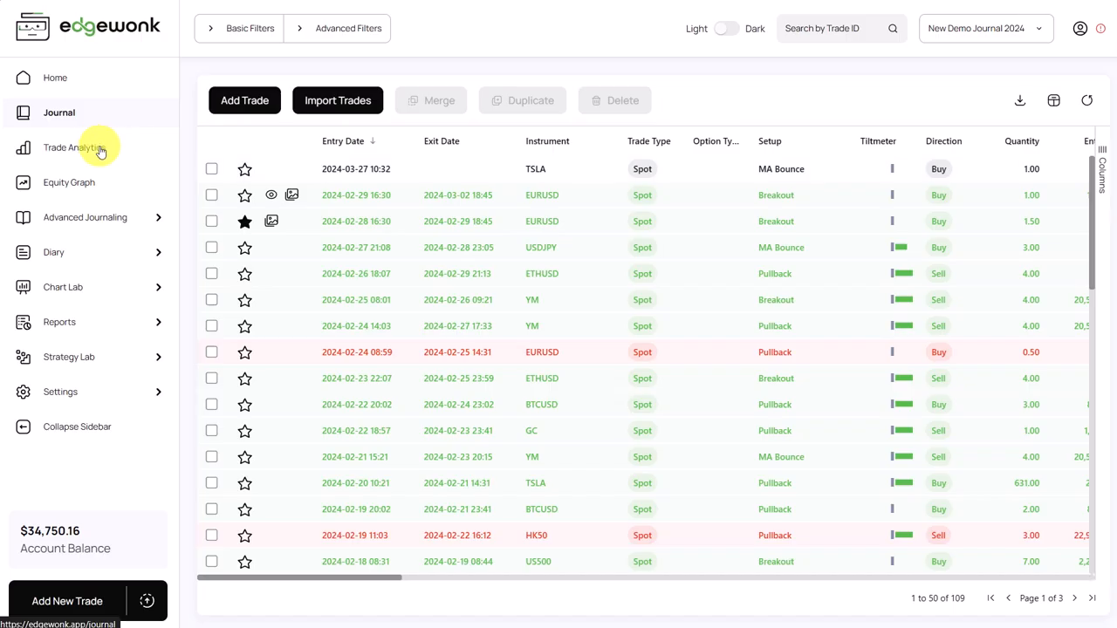
- Go to Equity Graph, expand Chart Lab and display the Drawdown report
left_click(71, 182)
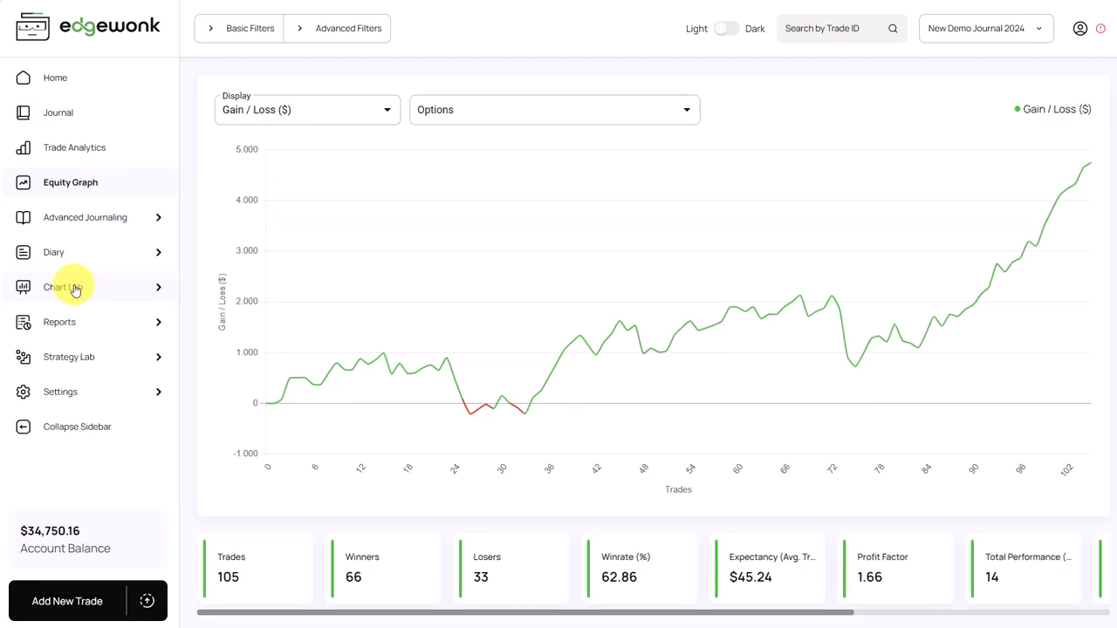
left_click(63, 287)
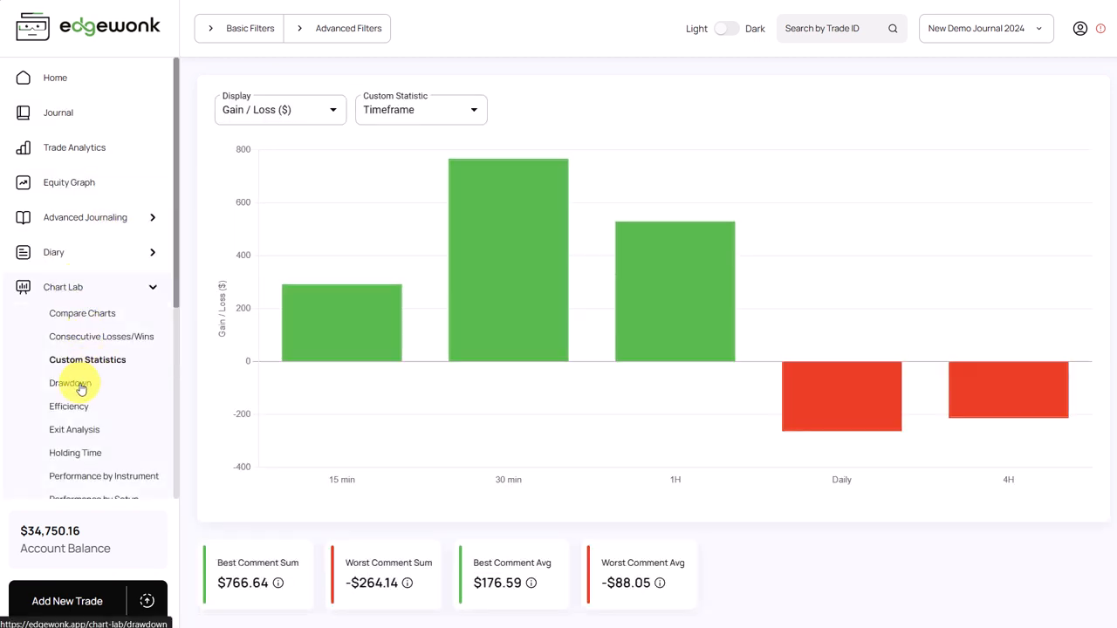
left_click(69, 405)
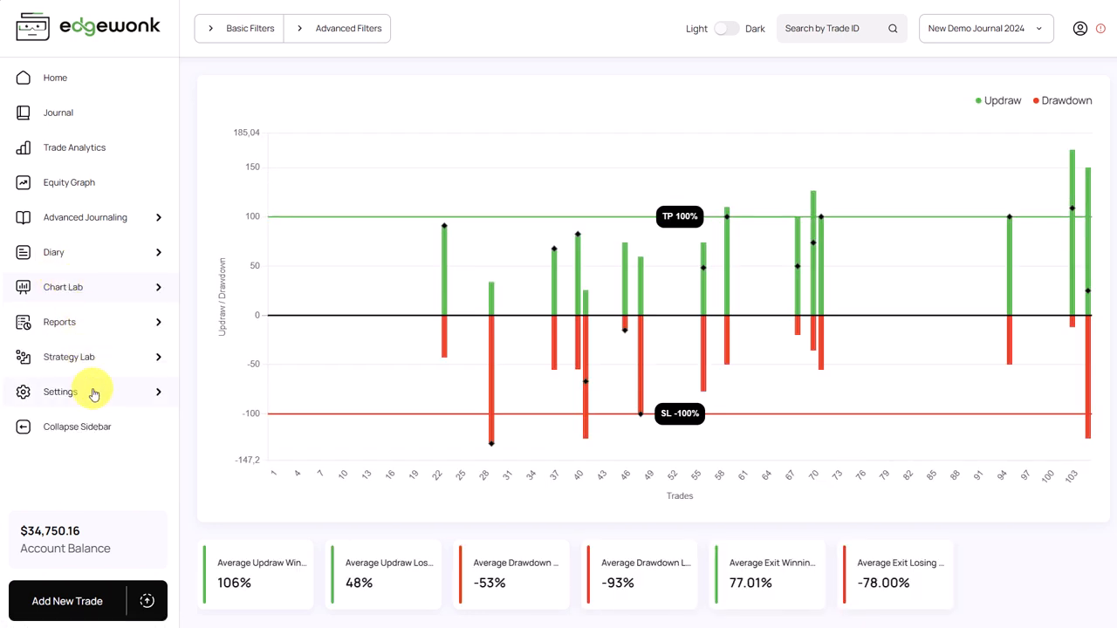
- Browse General, Deposits & Withdrawals, Instruments and Setups settings, ending on Trade Comments
left_click(61, 391)
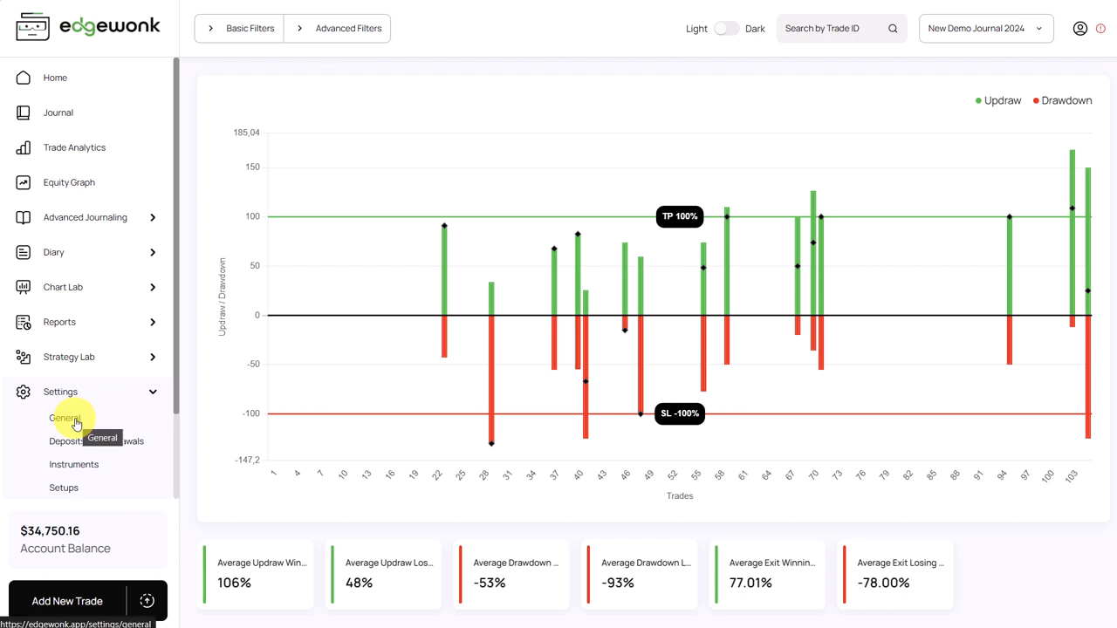
left_click(64, 417)
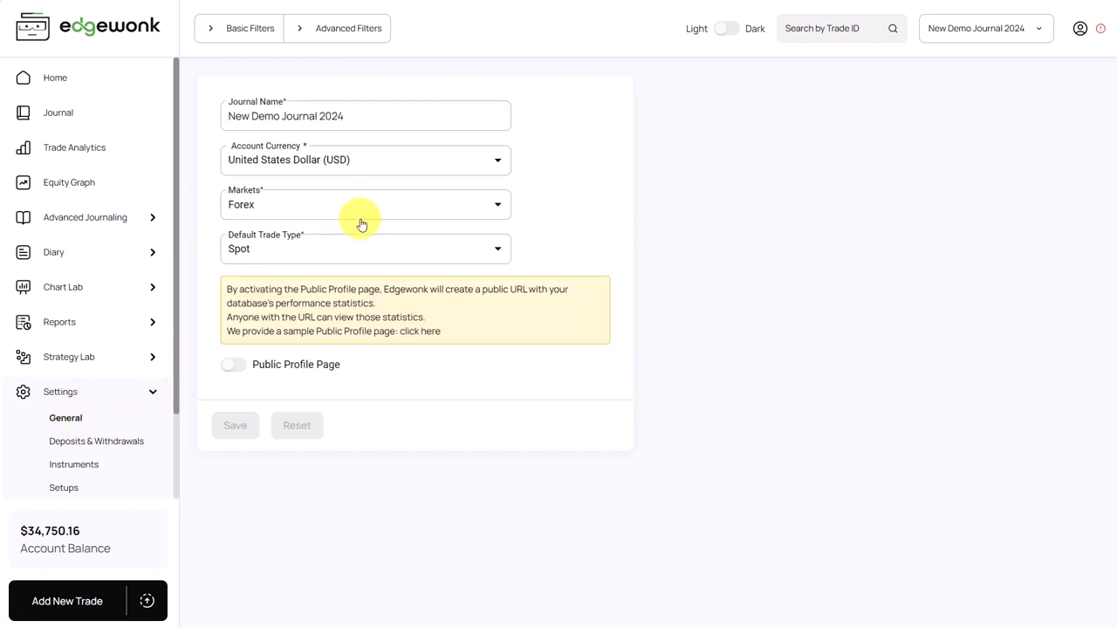
mouse_move(265, 289)
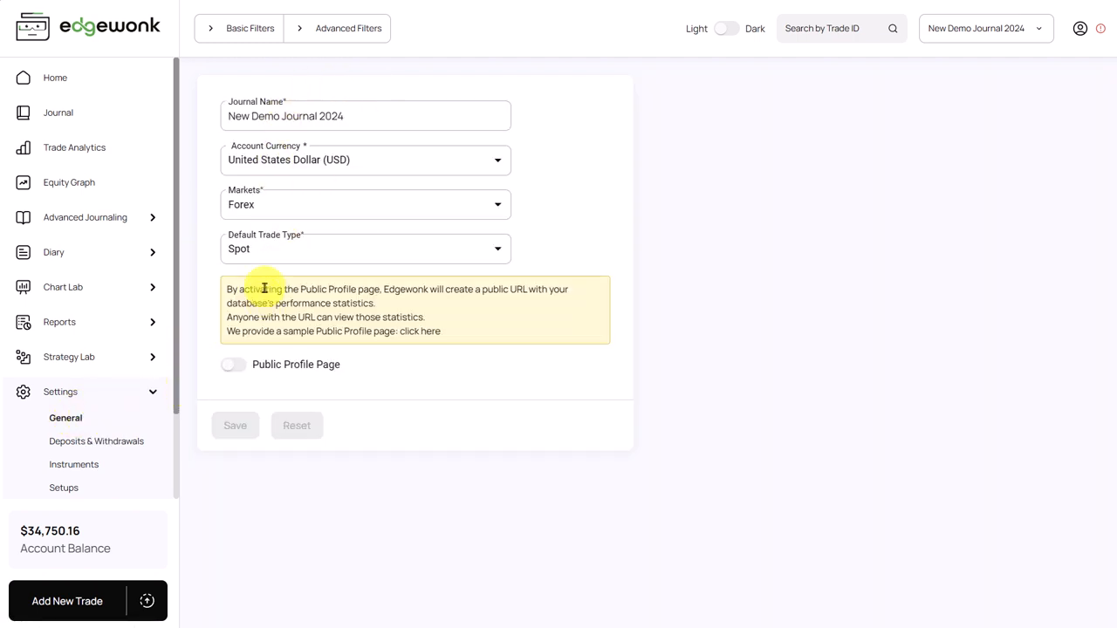
mouse_move(356, 205)
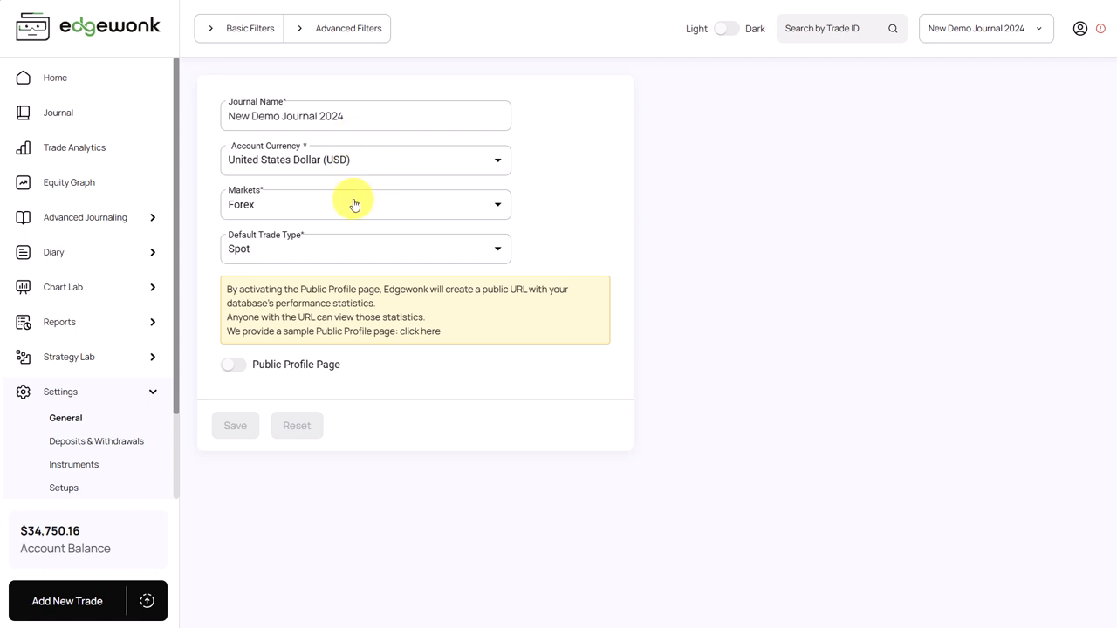
left_click(96, 441)
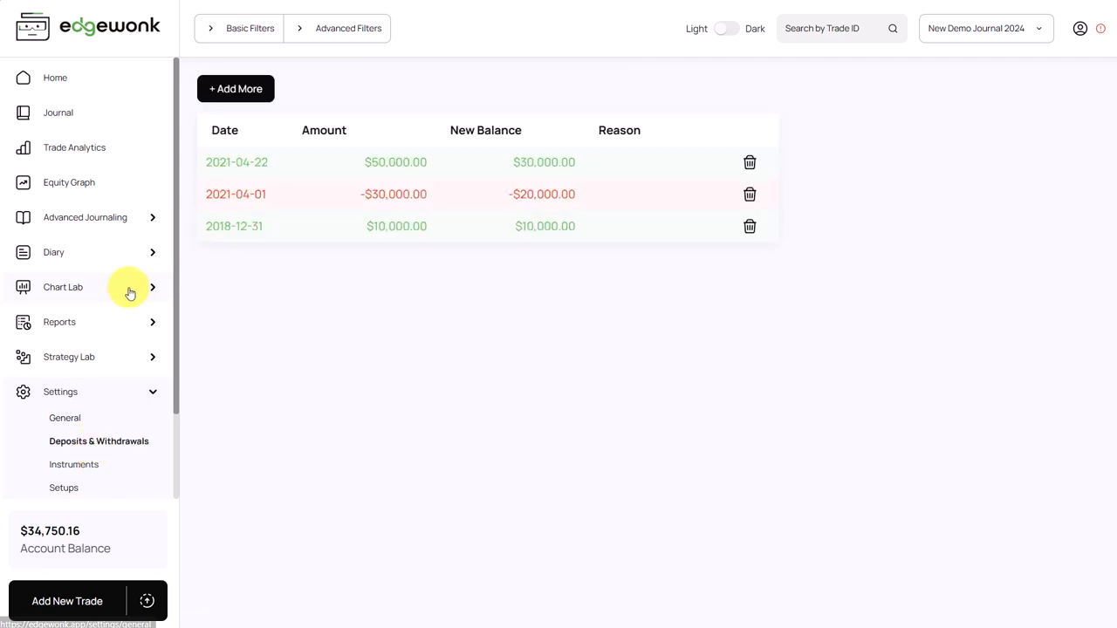
left_click(74, 465)
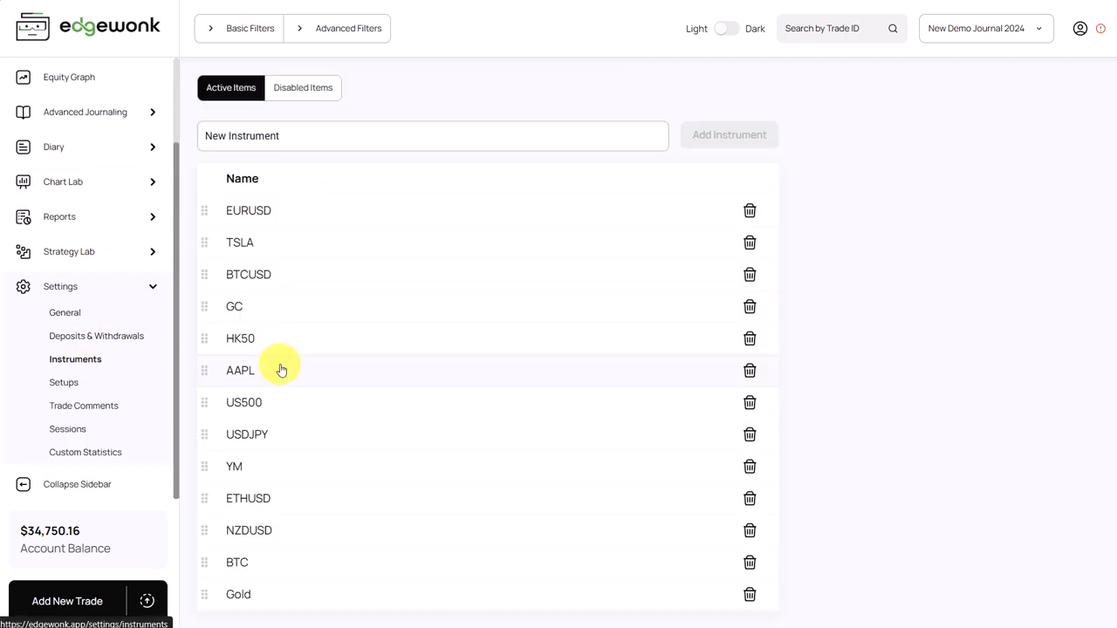
mouse_move(317, 356)
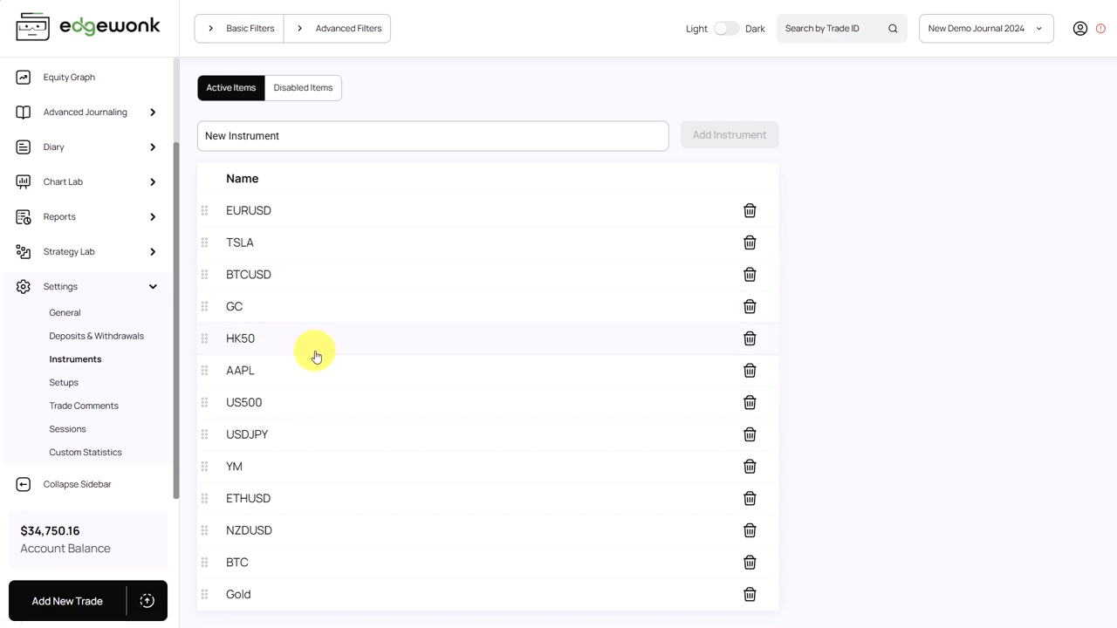
left_click(64, 382)
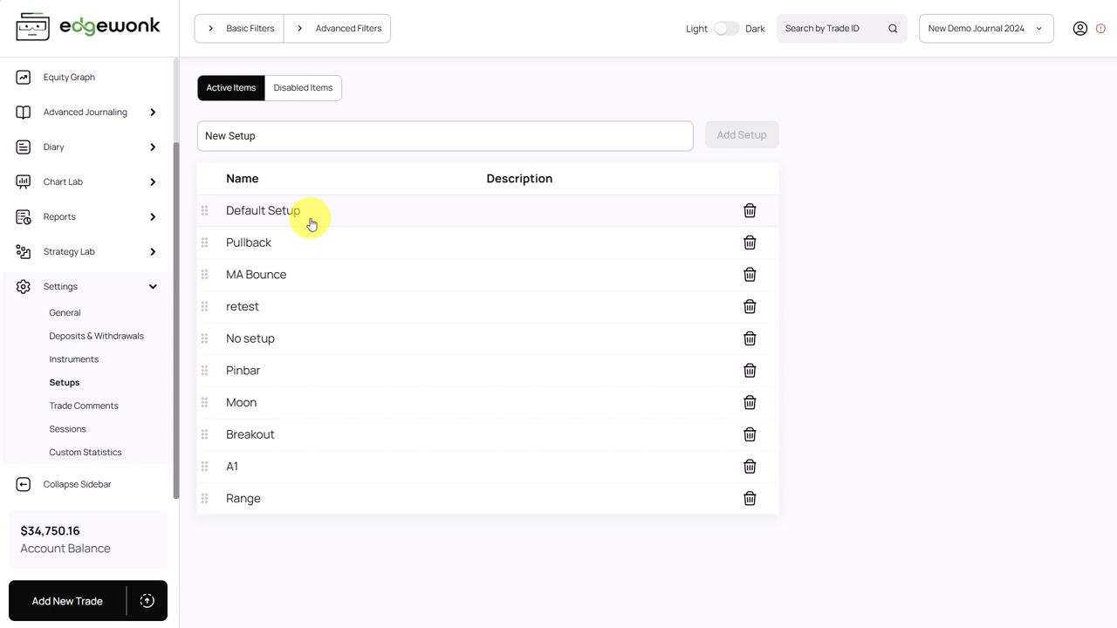
mouse_move(82, 405)
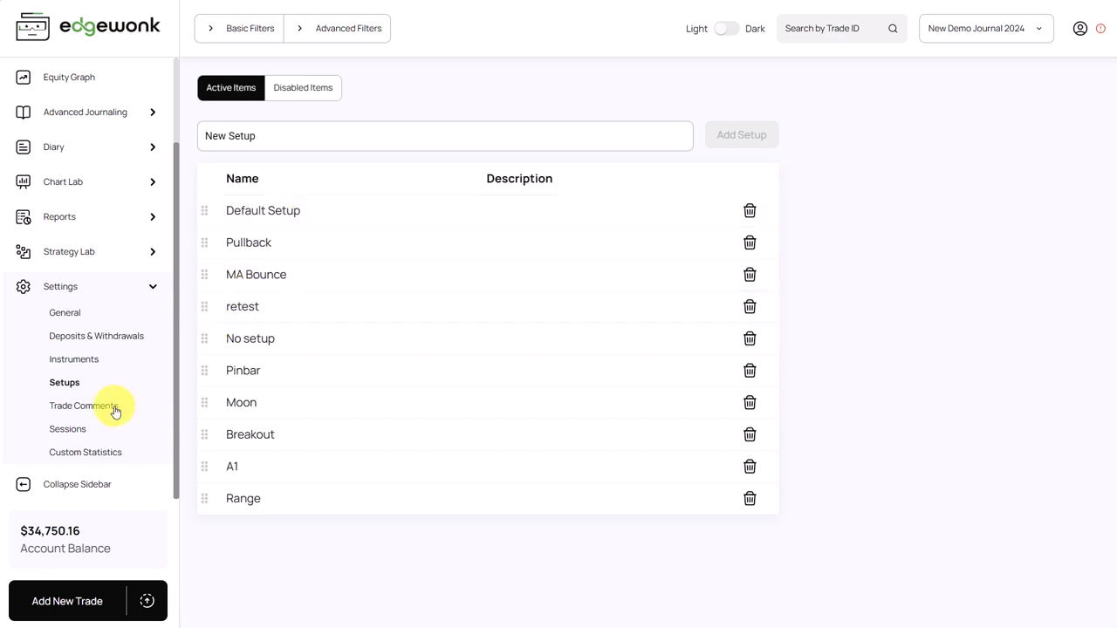
left_click(85, 406)
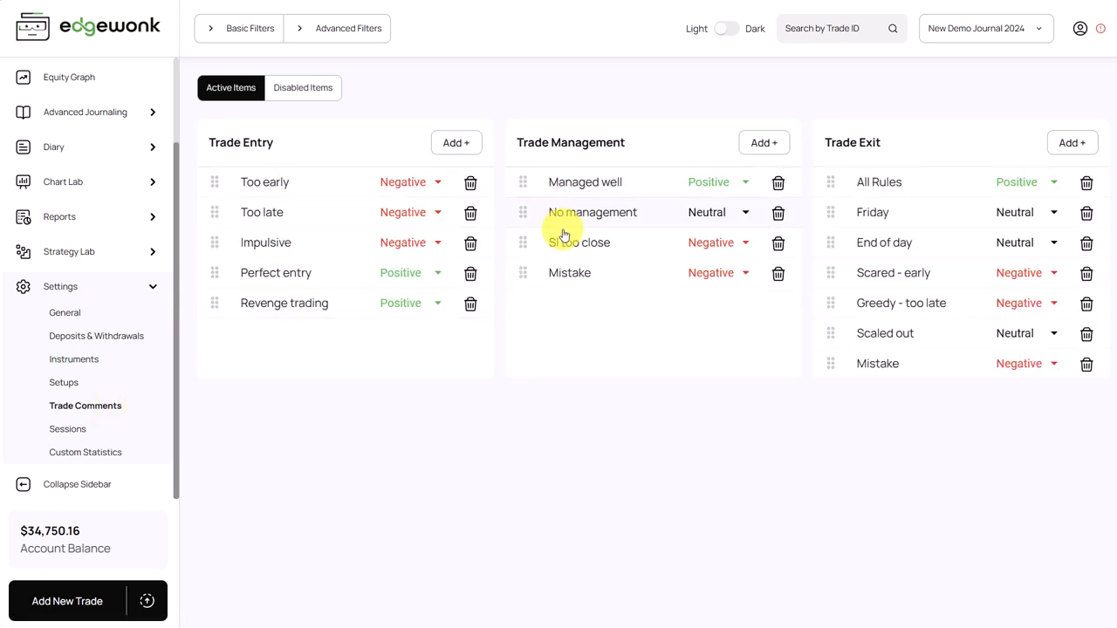